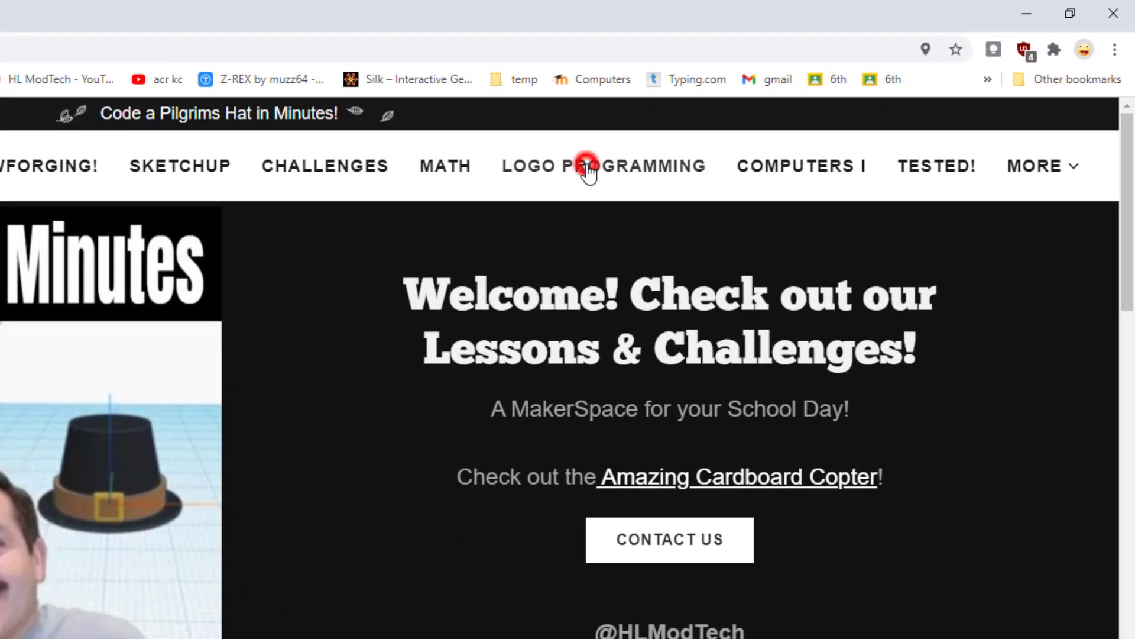
Step: Open HLModTech's Logo Programming page and launch Turtle Academy from its 'Click here' link
left_click(602, 166)
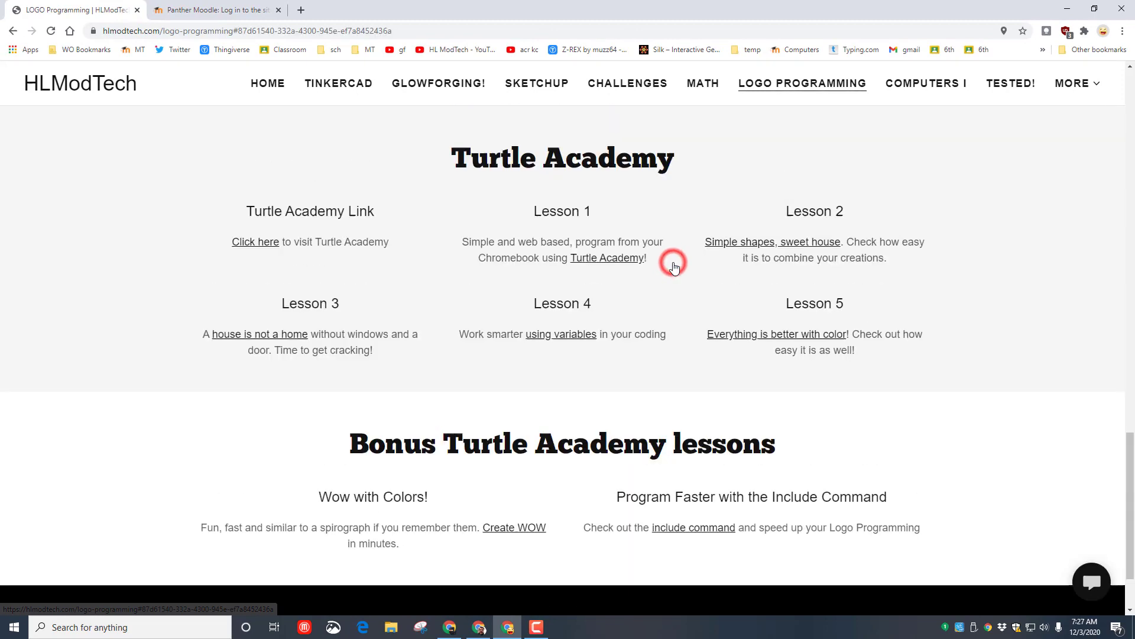
mouse_move(826, 249)
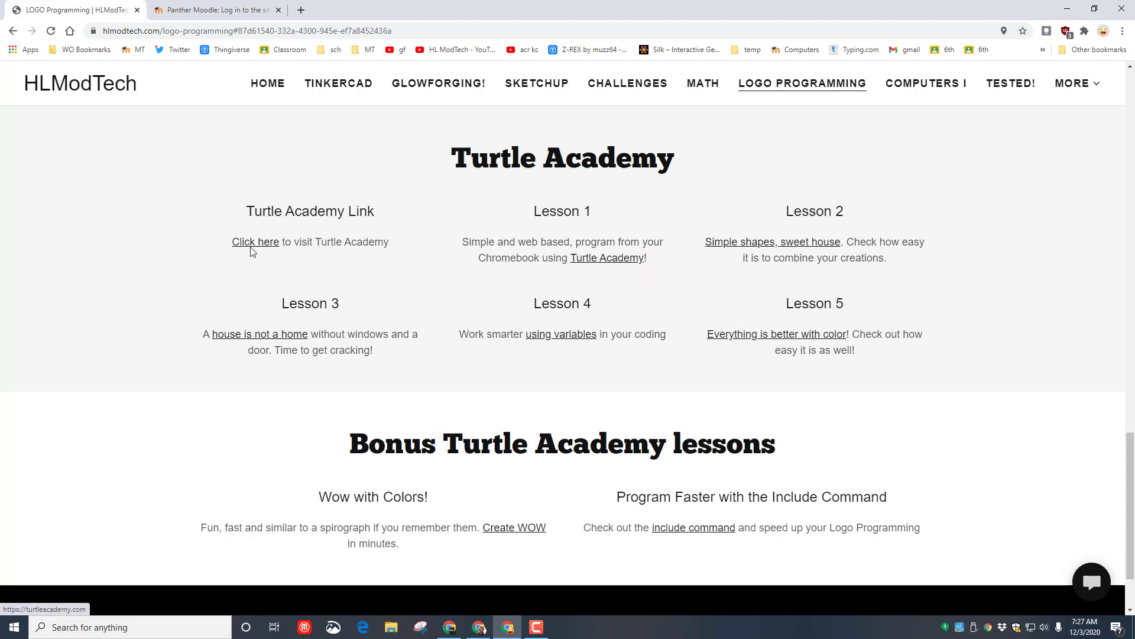
left_click(255, 242)
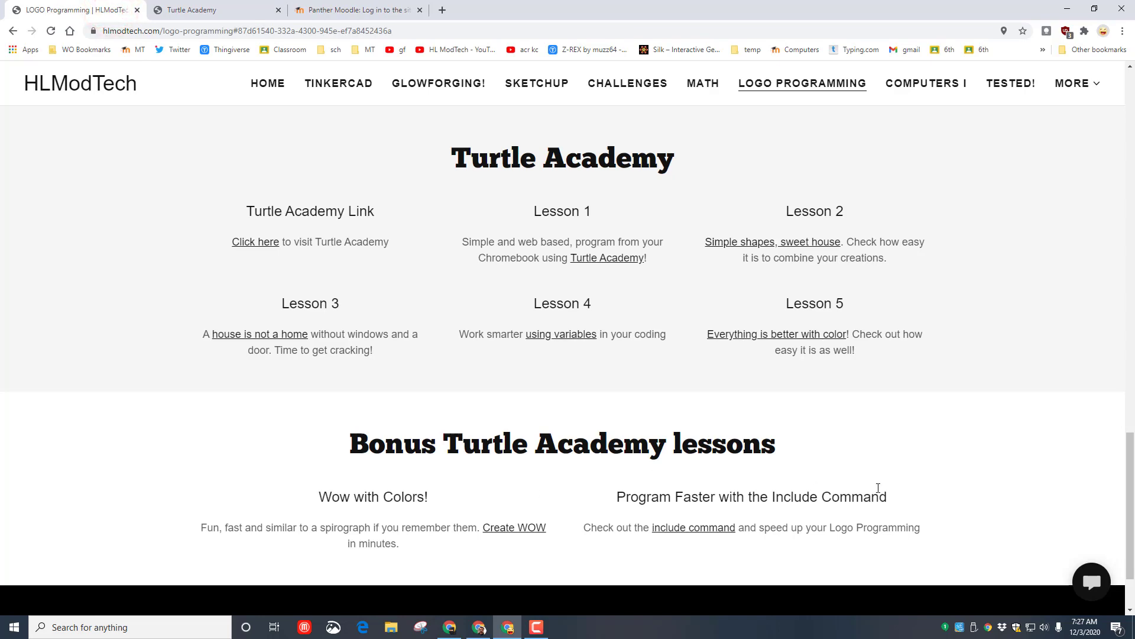
mouse_move(904, 492)
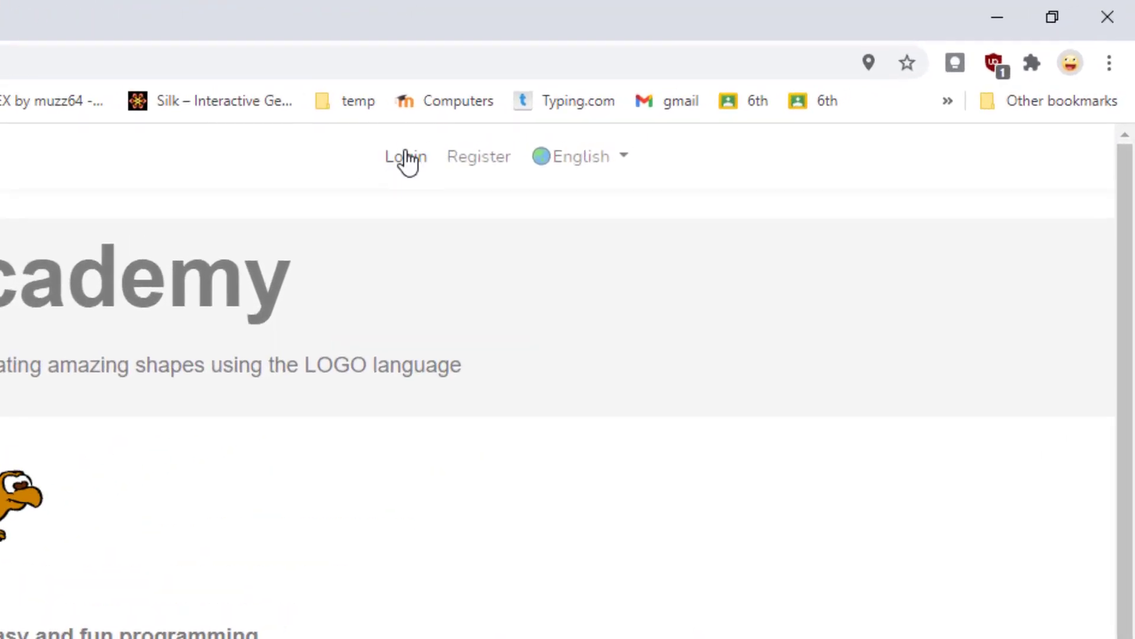
Step: Log in to Turtle Academy using the Google sign-in option
left_click(404, 156)
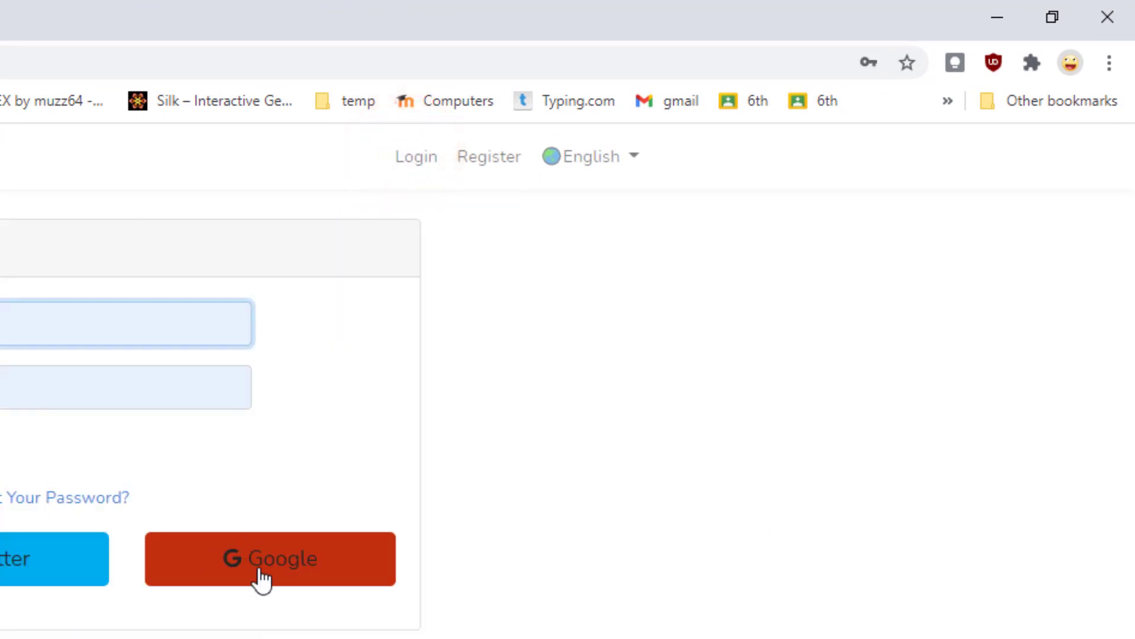
left_click(269, 558)
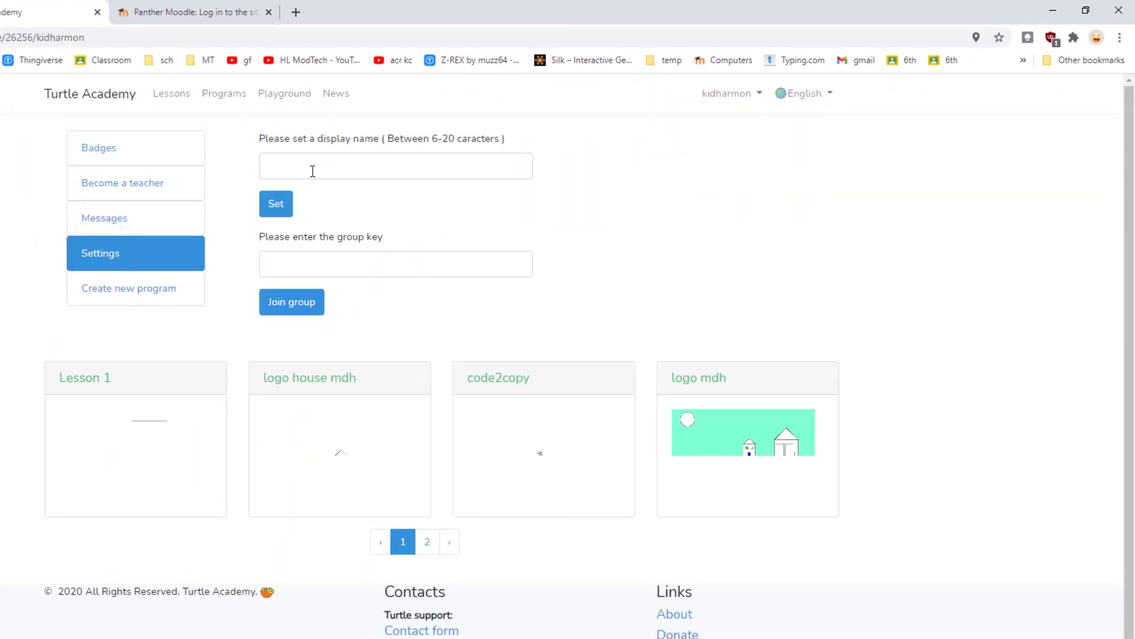
mouse_move(292, 123)
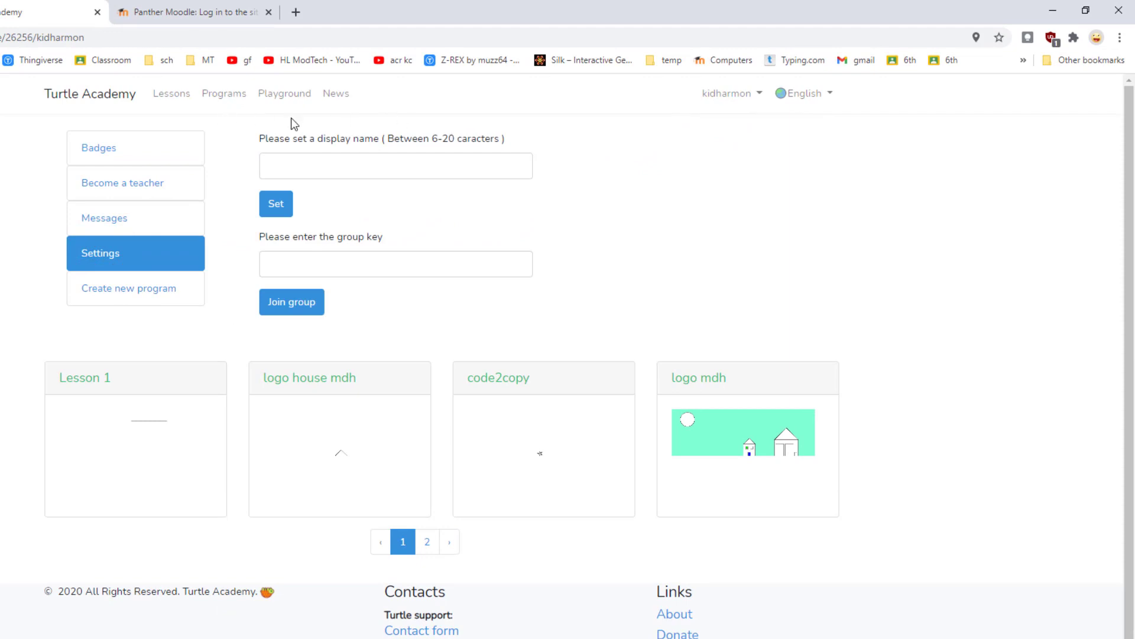
mouse_move(58, 333)
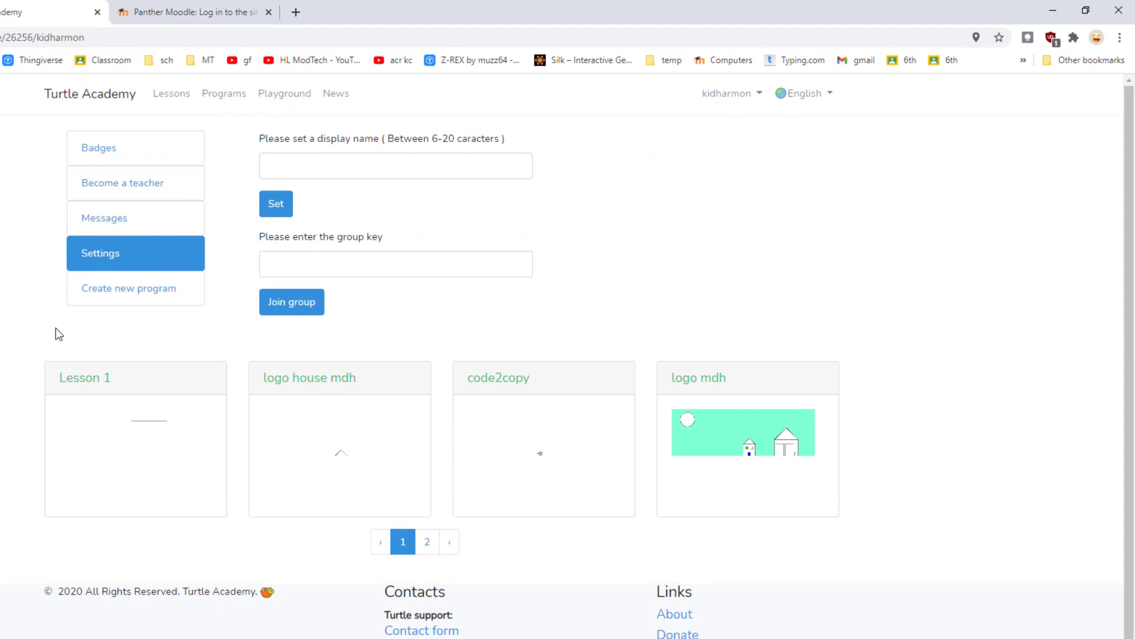
mouse_move(427, 542)
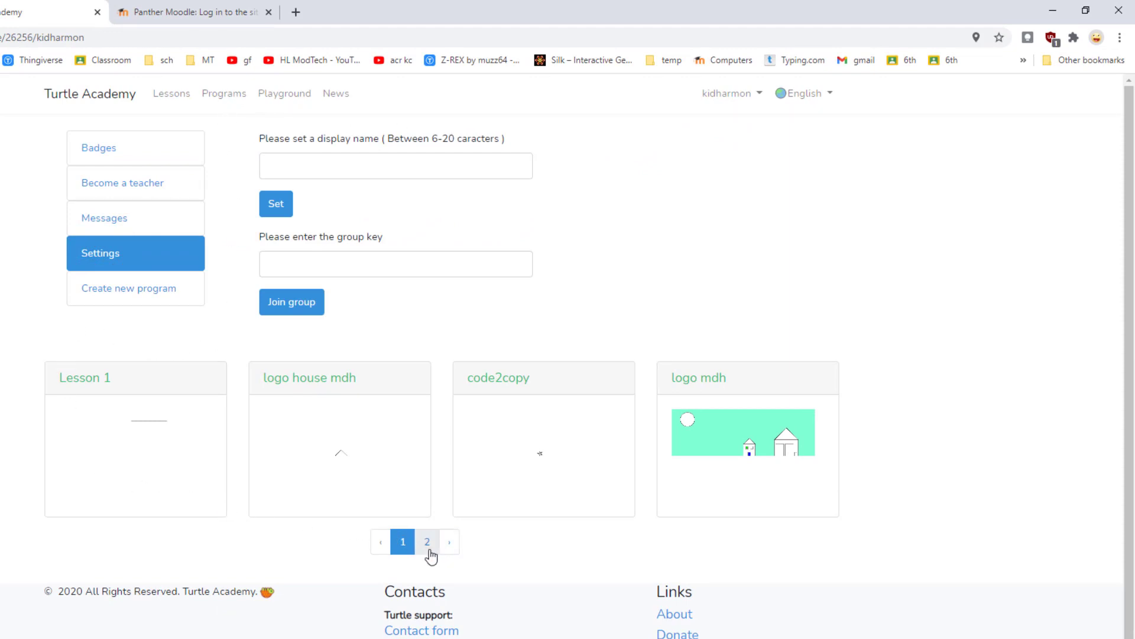
Step: Open the Logo MDH2 program from page 2 of the saved programs
left_click(427, 542)
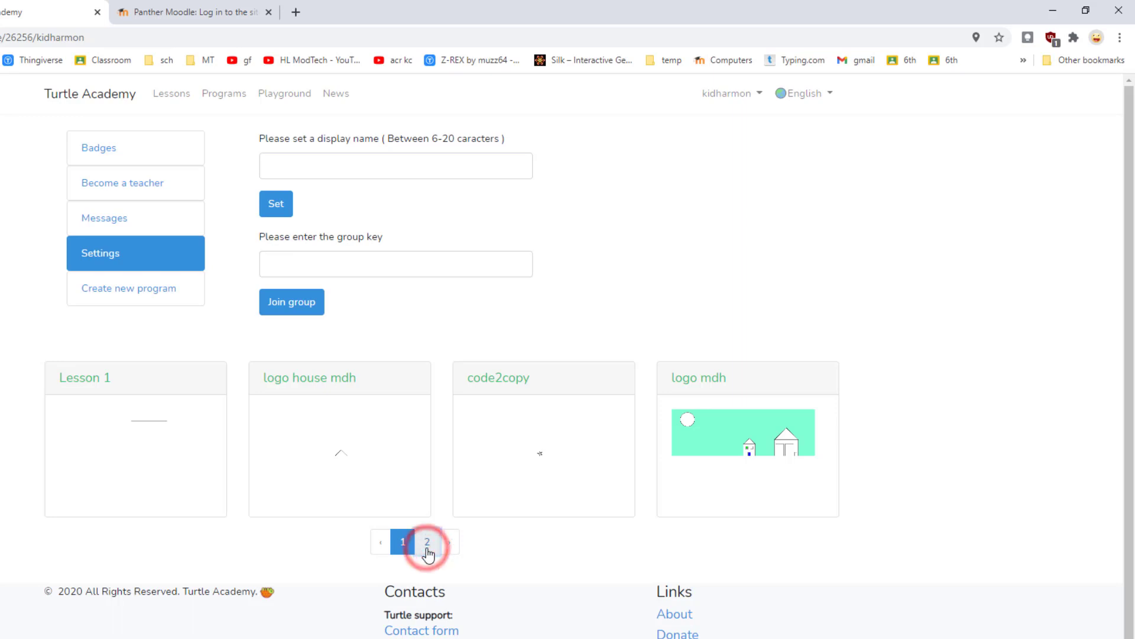
left_click(427, 542)
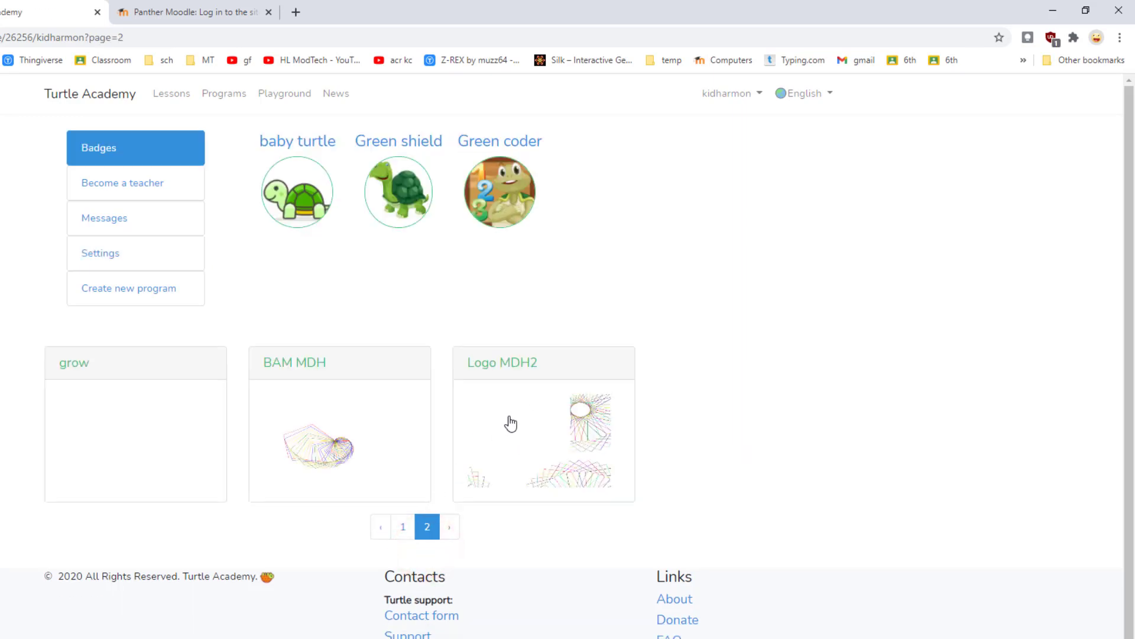
left_click(543, 438)
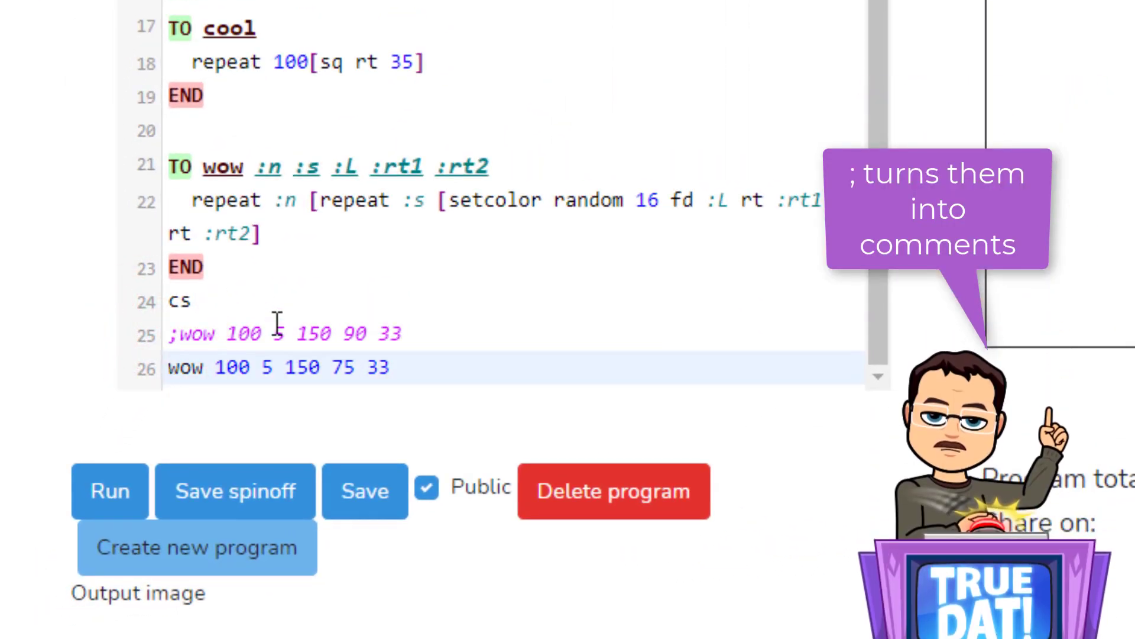
Step: Comment out the second wow call and delete the trailing cs and wow lines
type(";")
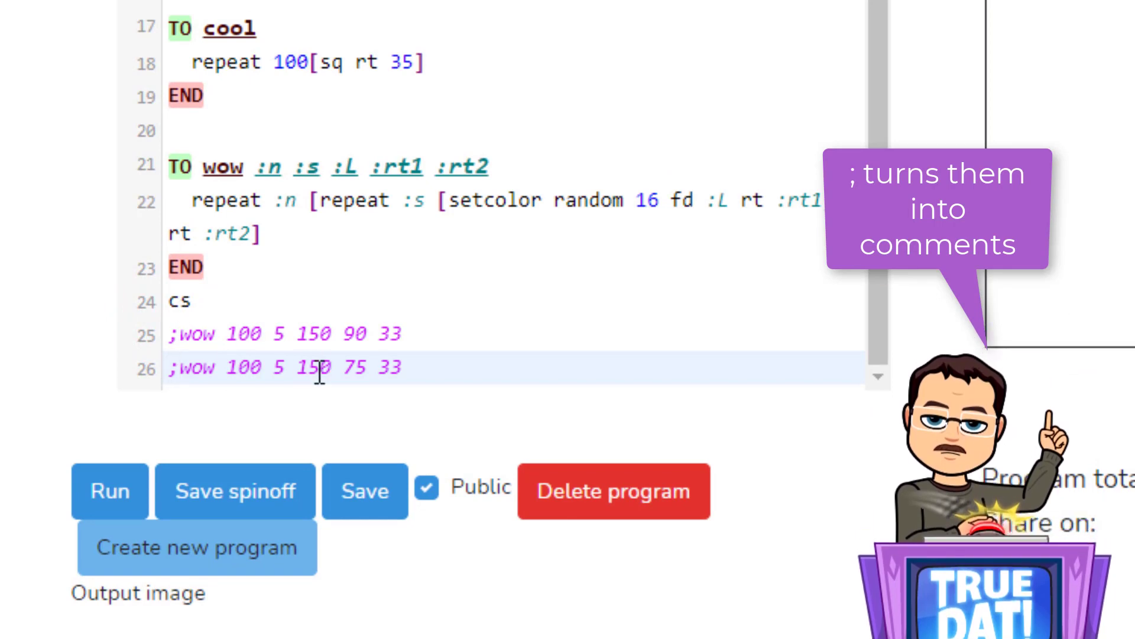
left_click(207, 301)
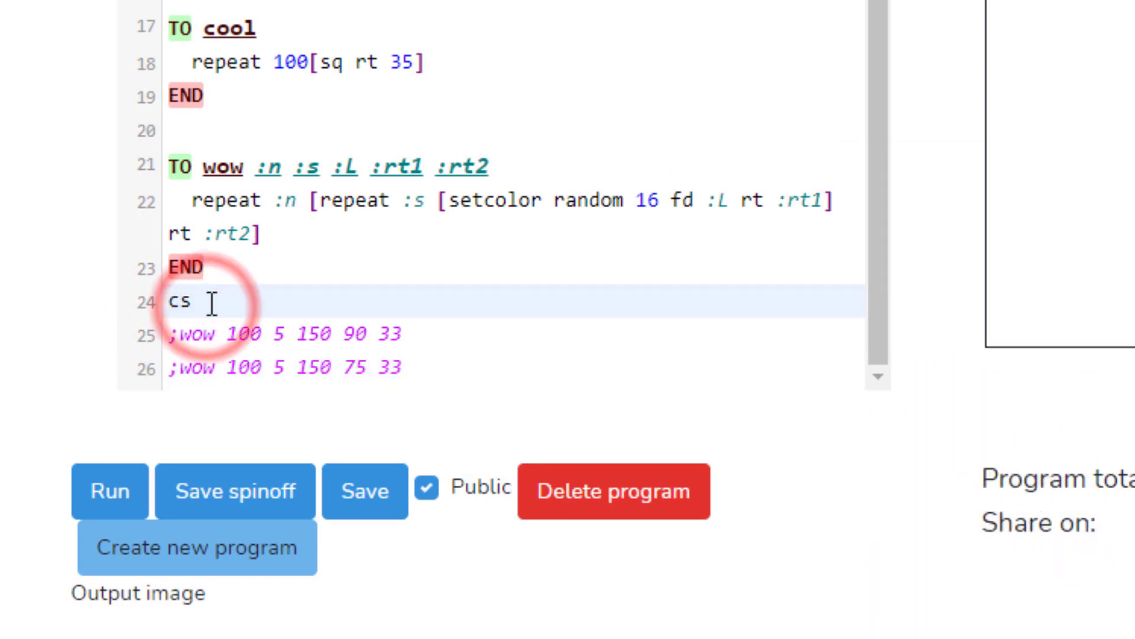
key("backspace")
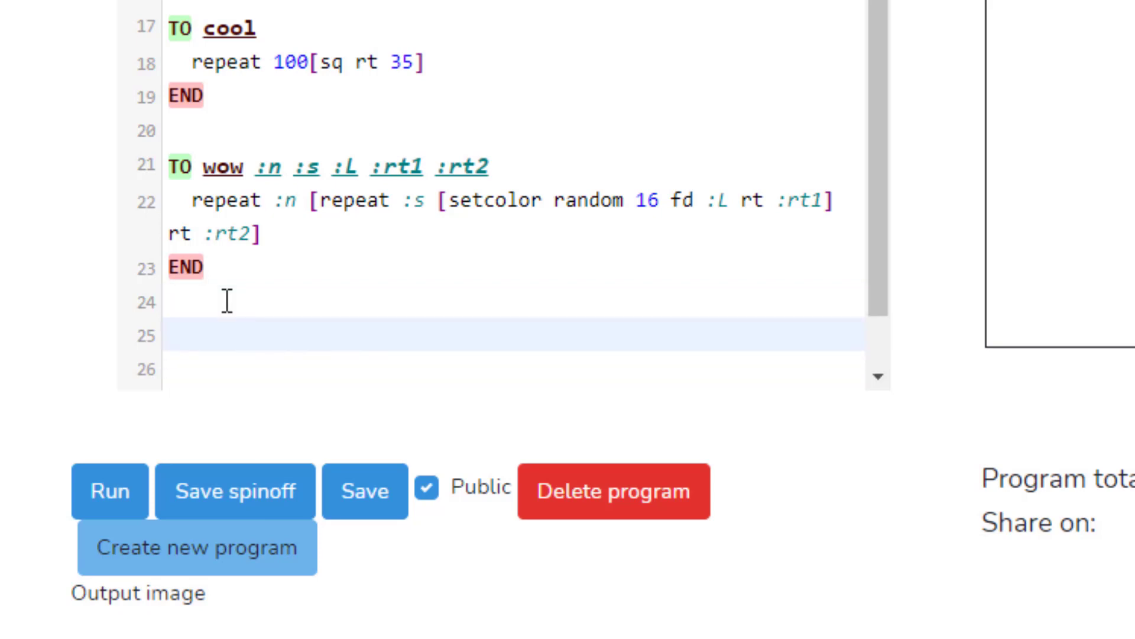
Step: Write TO grow :L with an END line below the wow procedure
type("TO gro")
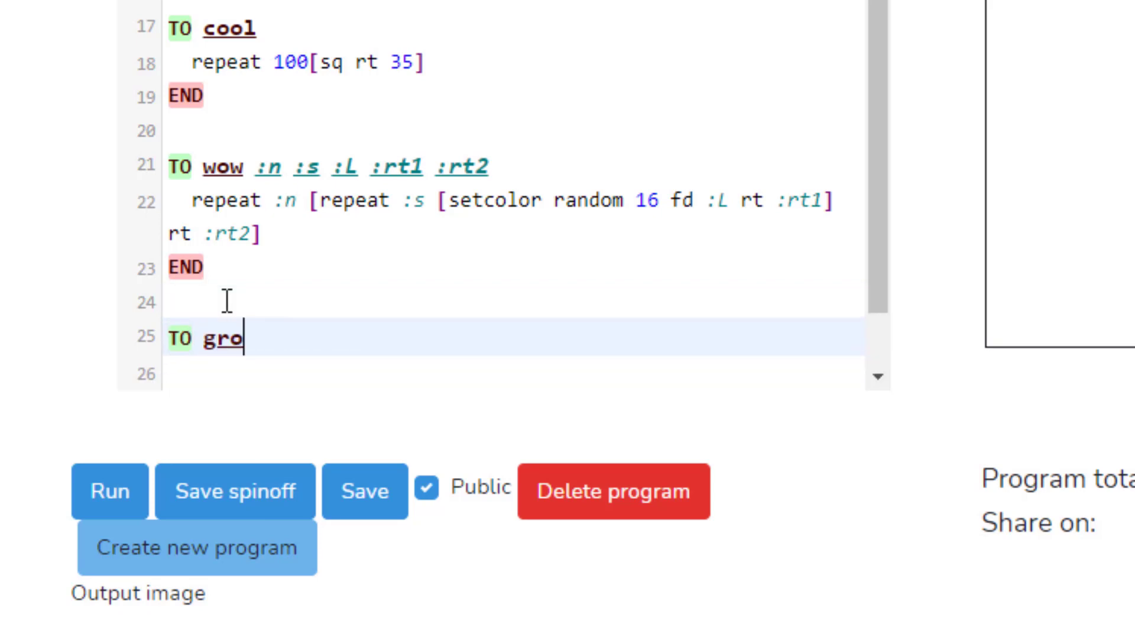
type("w")
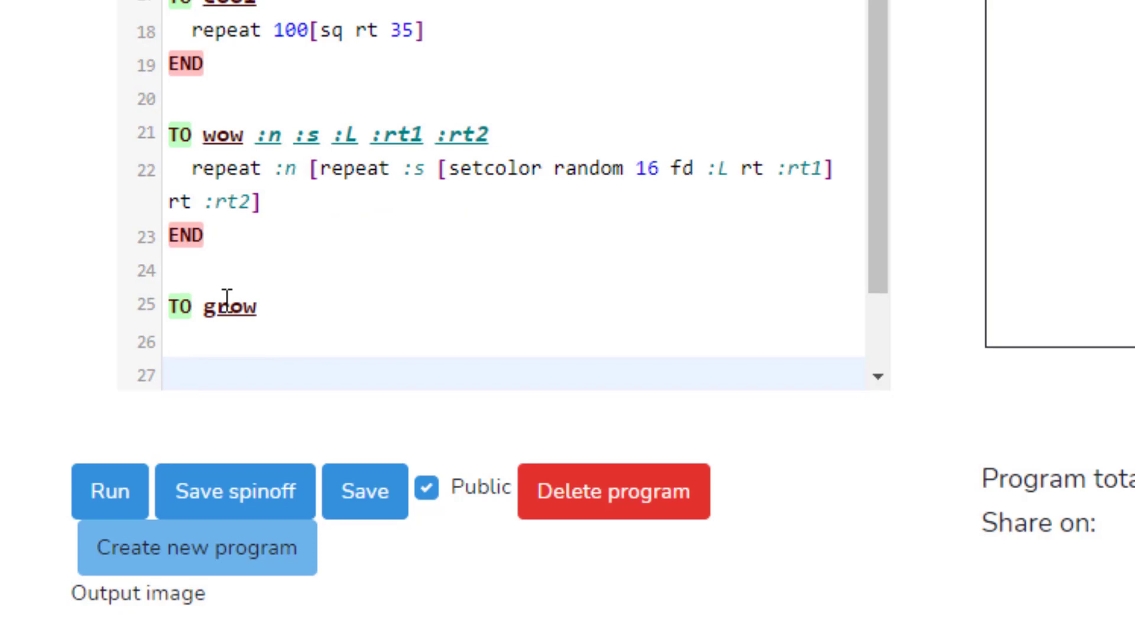
type("END")
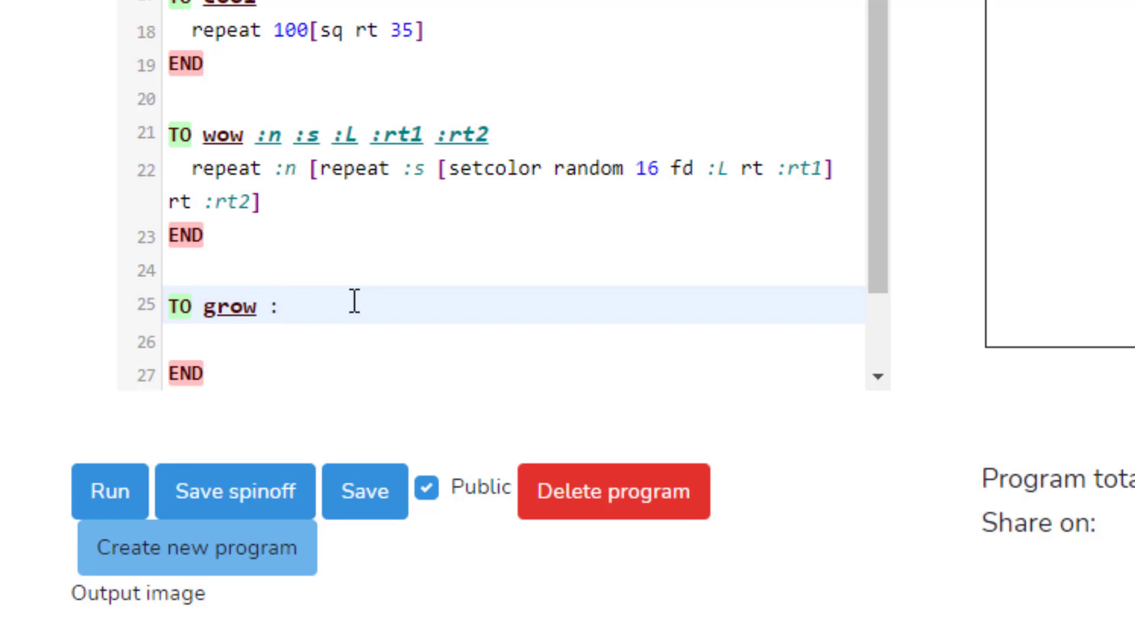
type("L")
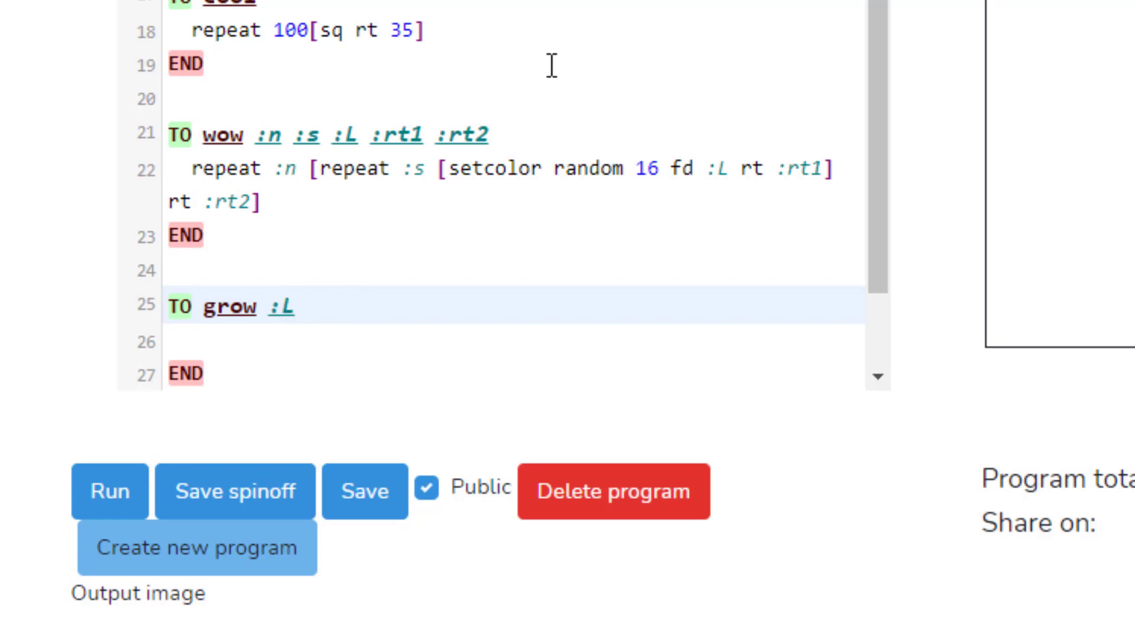
left_click(297, 307)
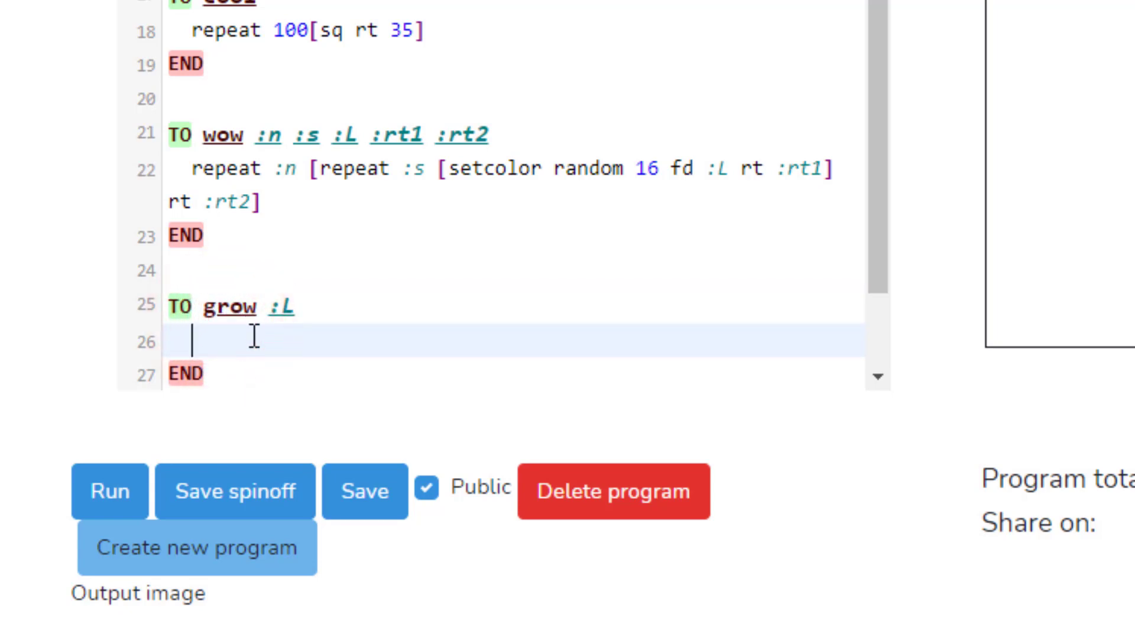
Step: Type repeat 10[repeat 4[fd :L rt 90]] into grow's body
type("r")
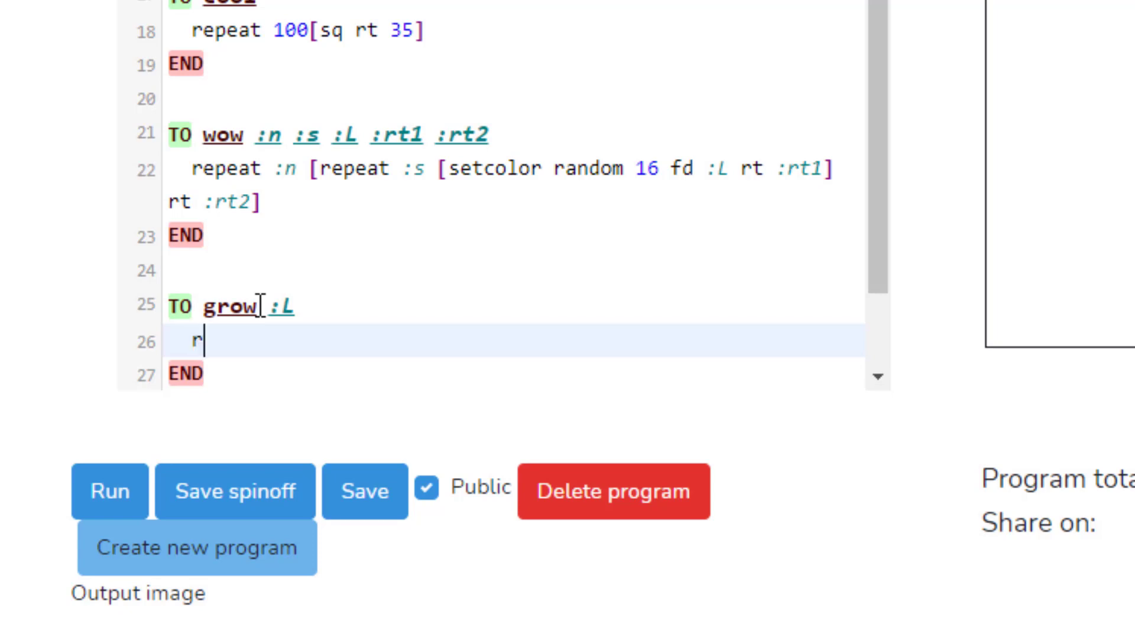
type("epeat")
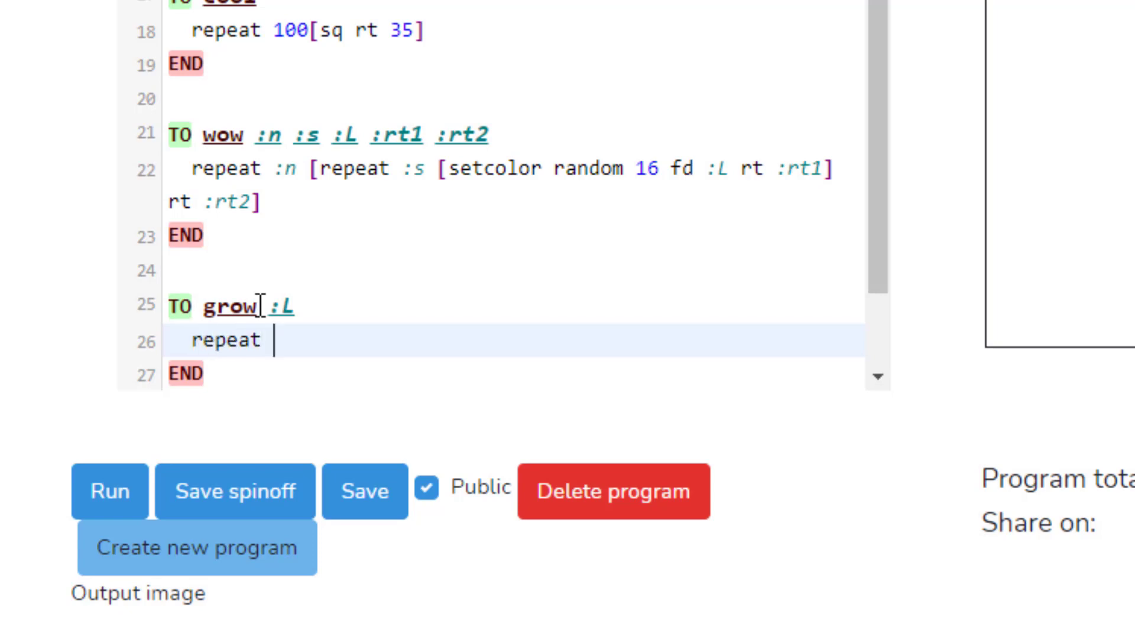
type("10")
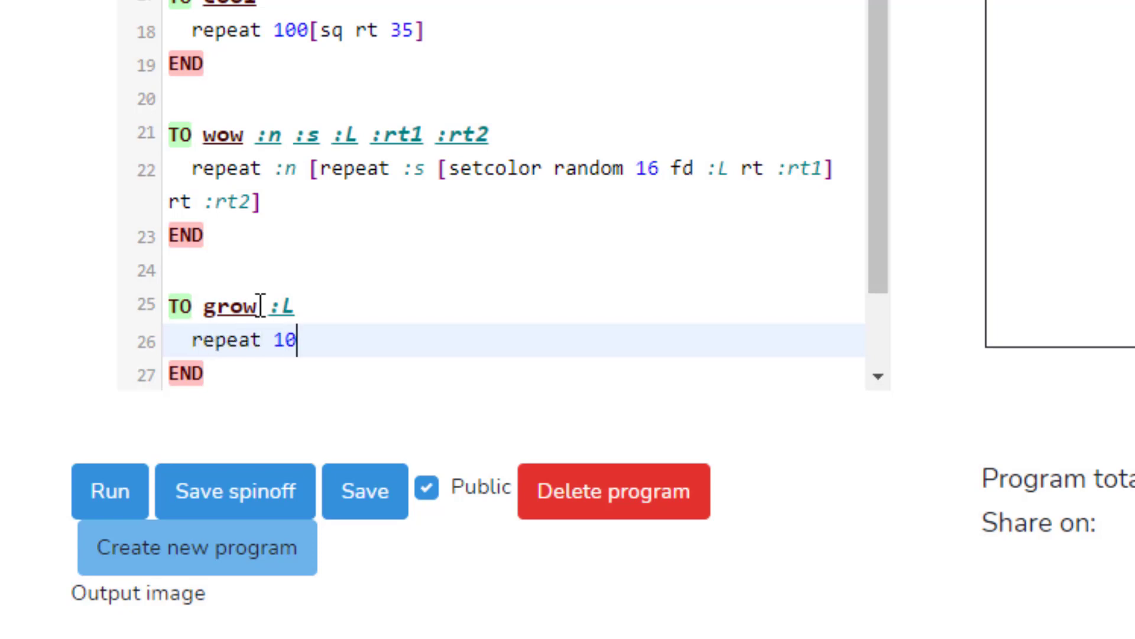
type("[")
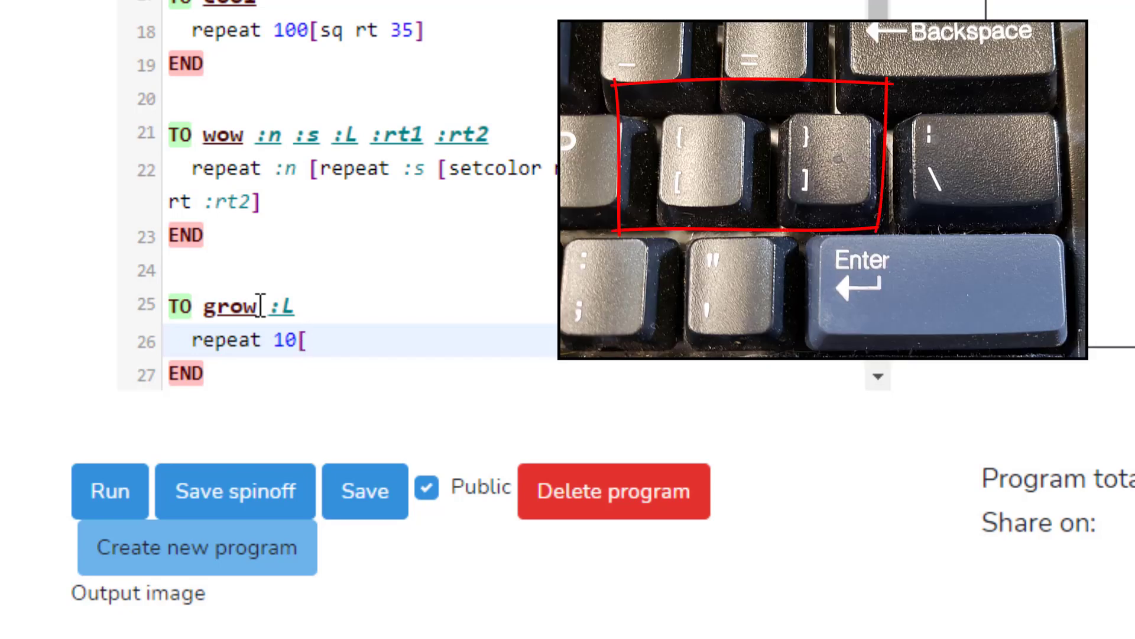
type("repeat")
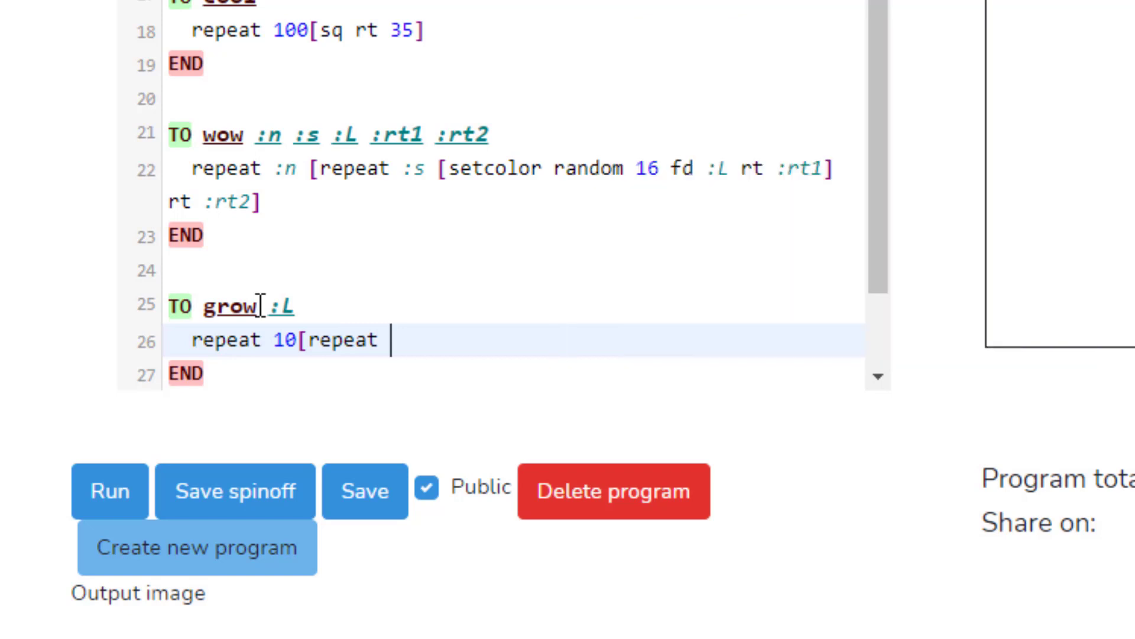
type("4[")
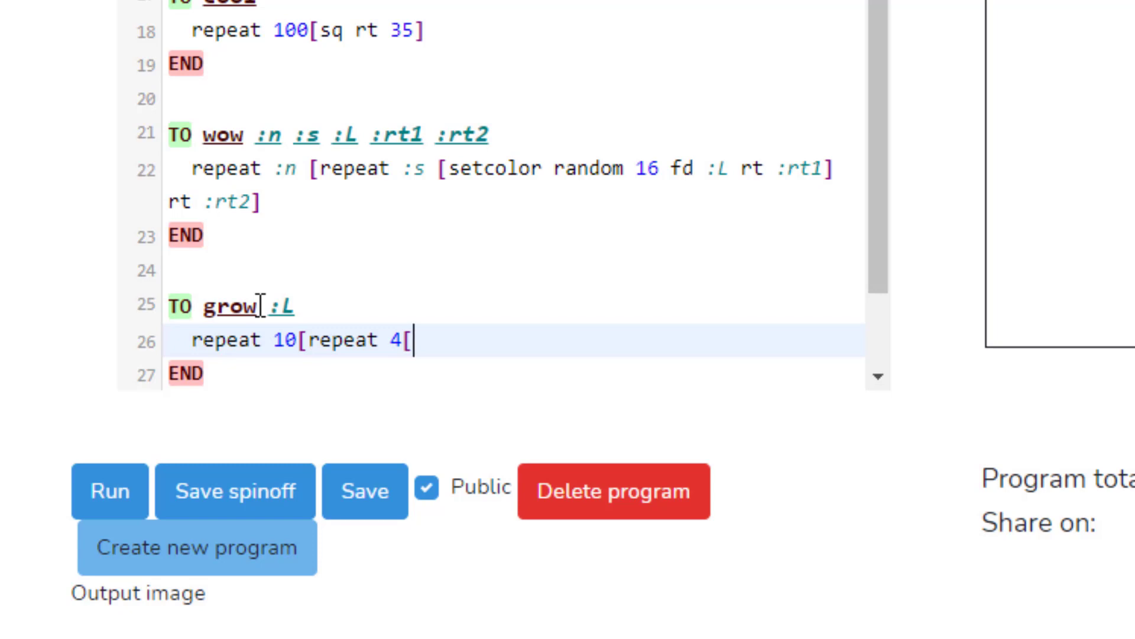
type("fd :")
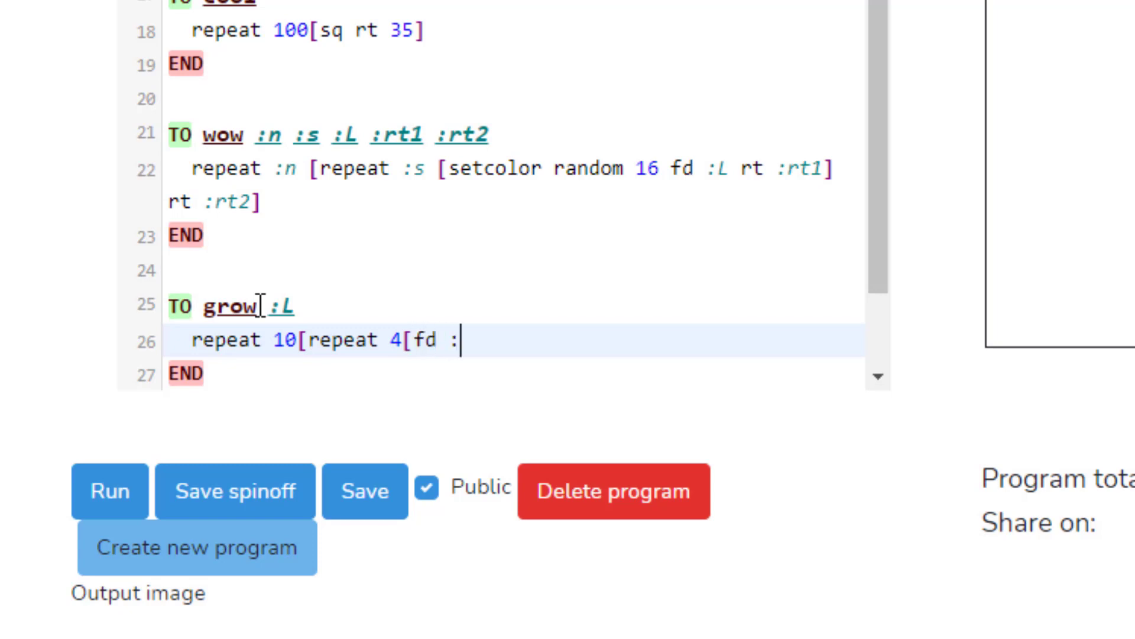
type("L")
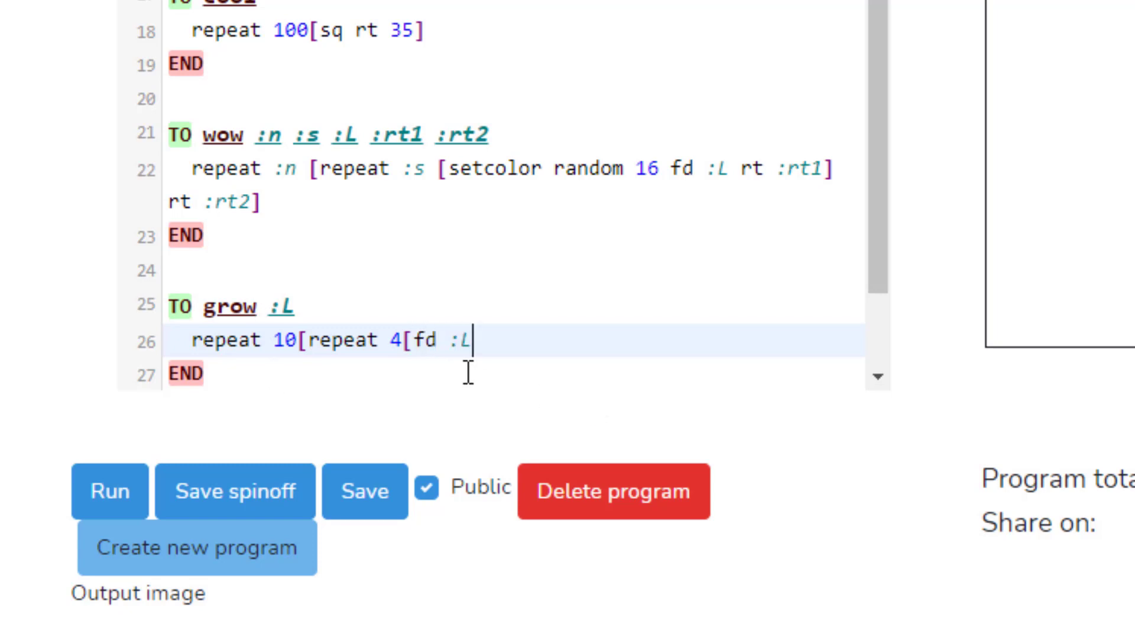
mouse_move(491, 362)
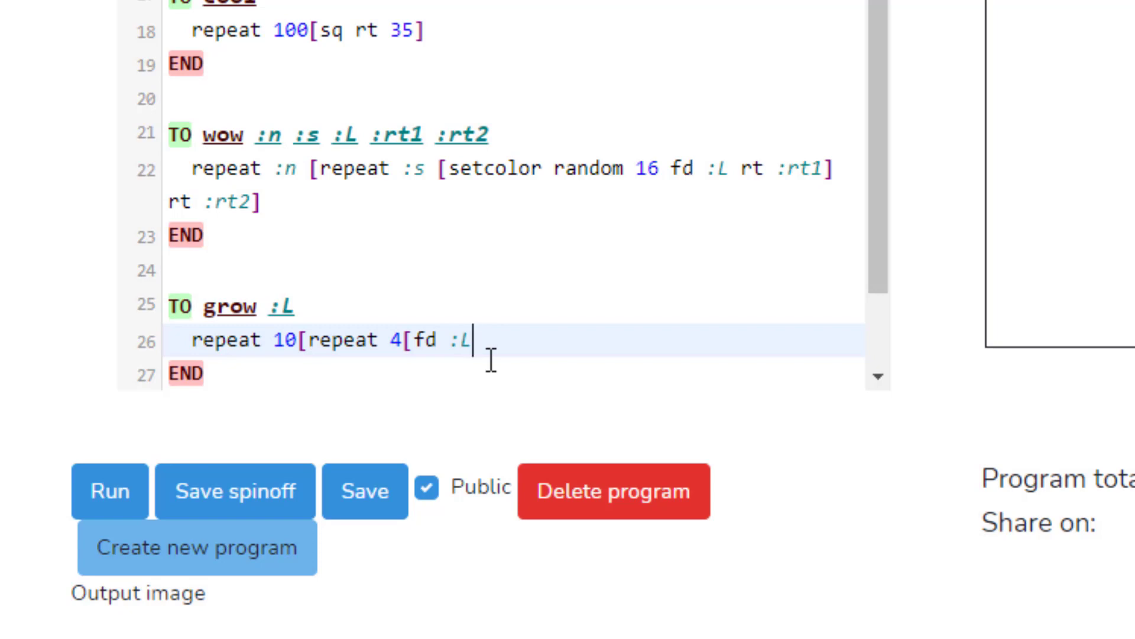
type("rt 9")
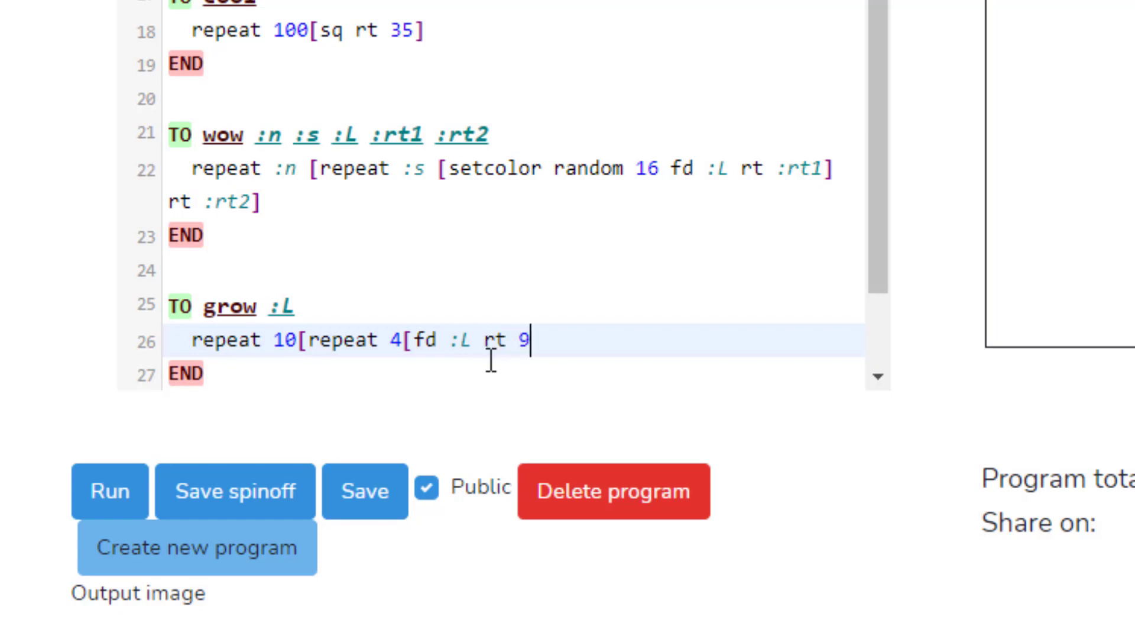
type("0")
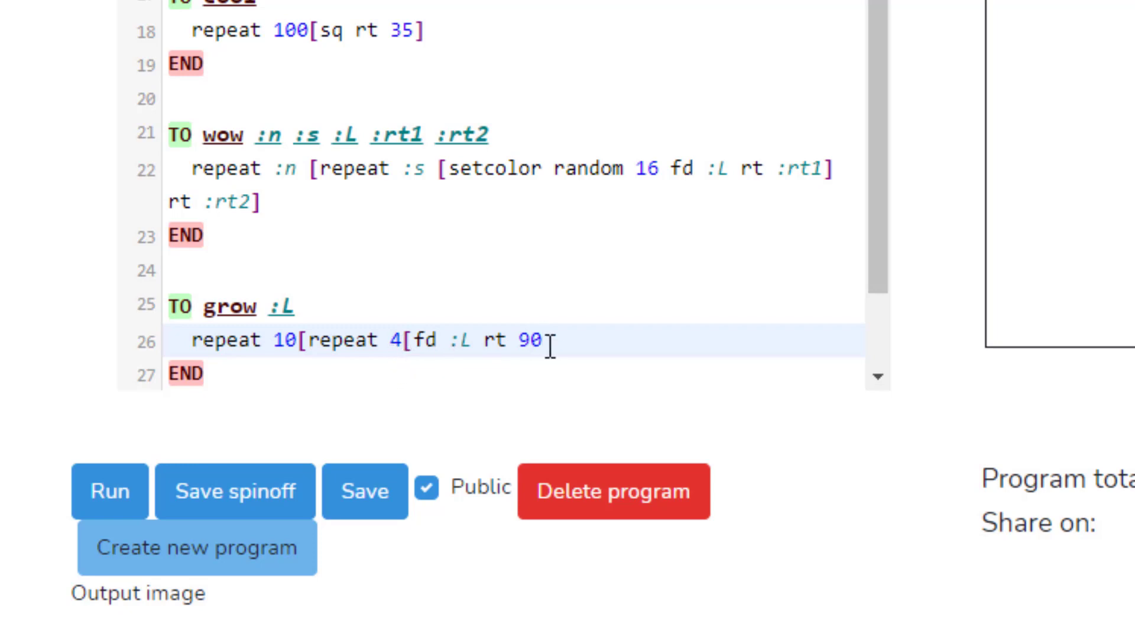
mouse_move(549, 339)
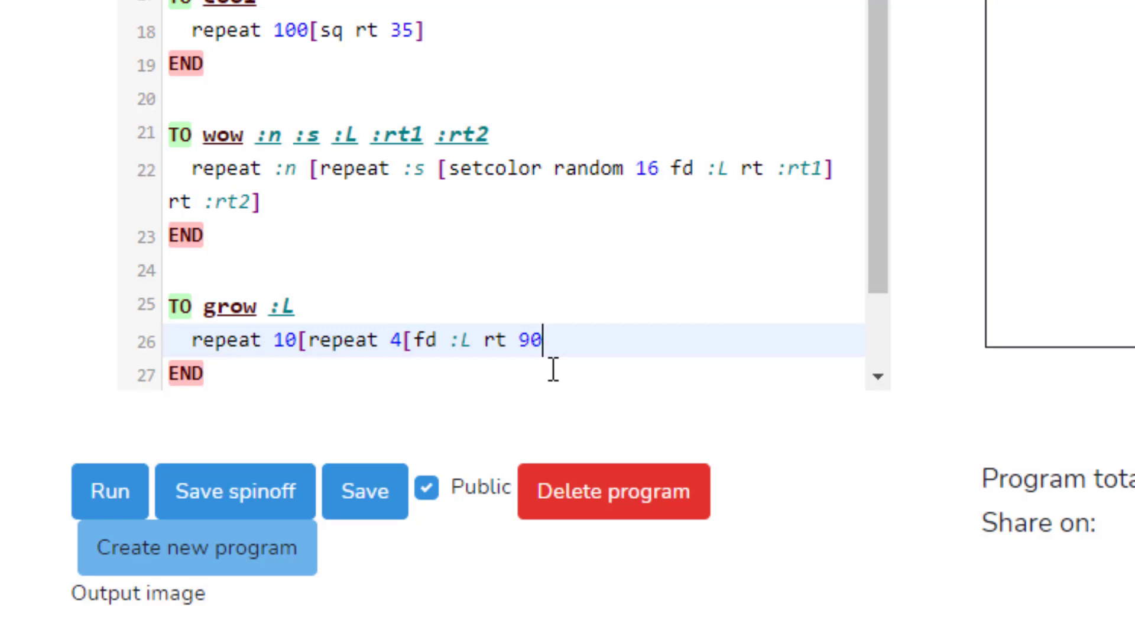
type("]")
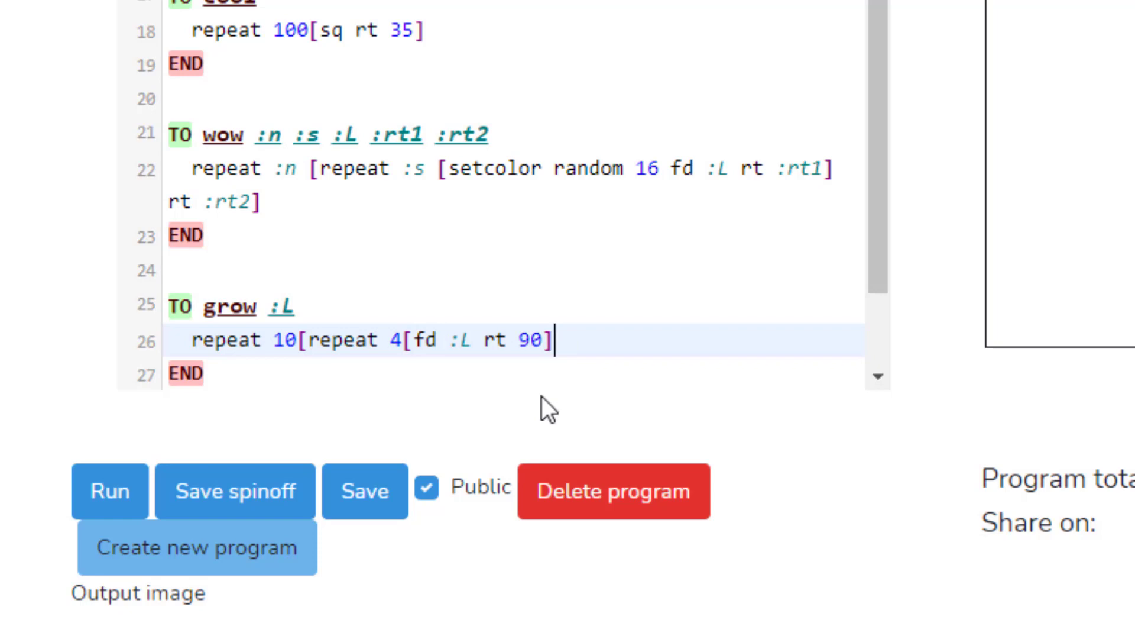
Step: Add make "L :L+5 and close the outer repeat bracket
type("make")
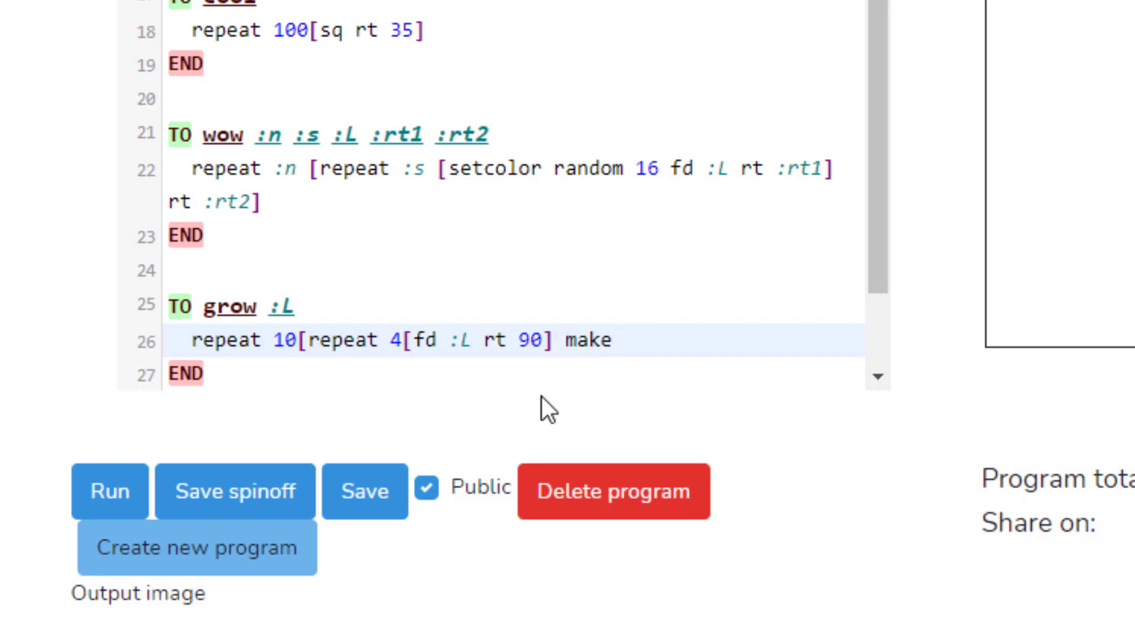
type("\"L")
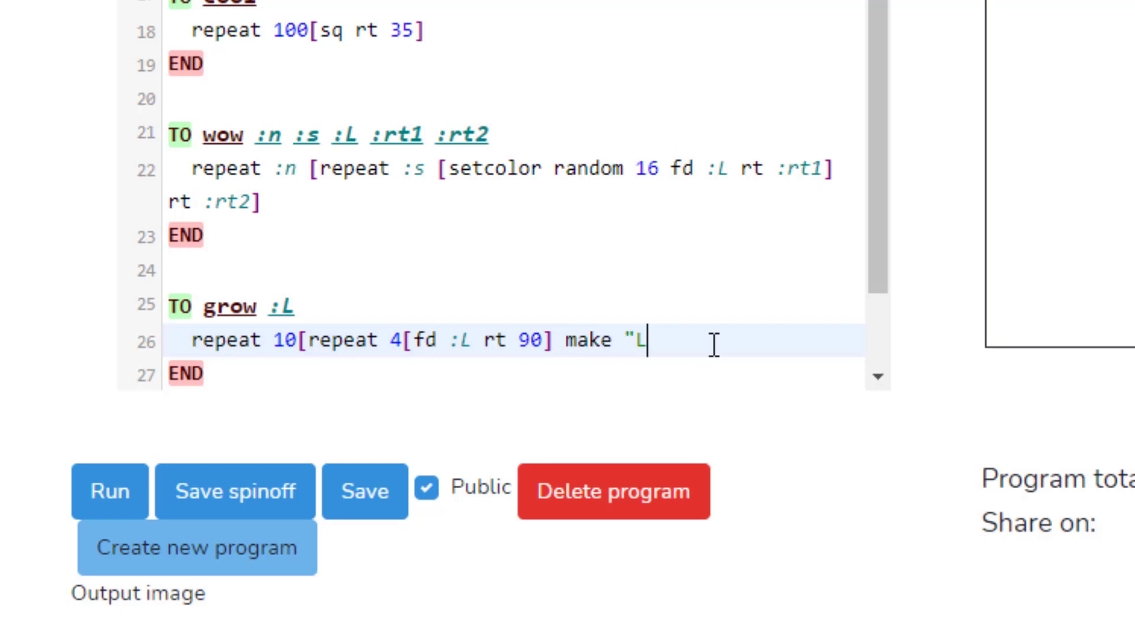
mouse_move(651, 355)
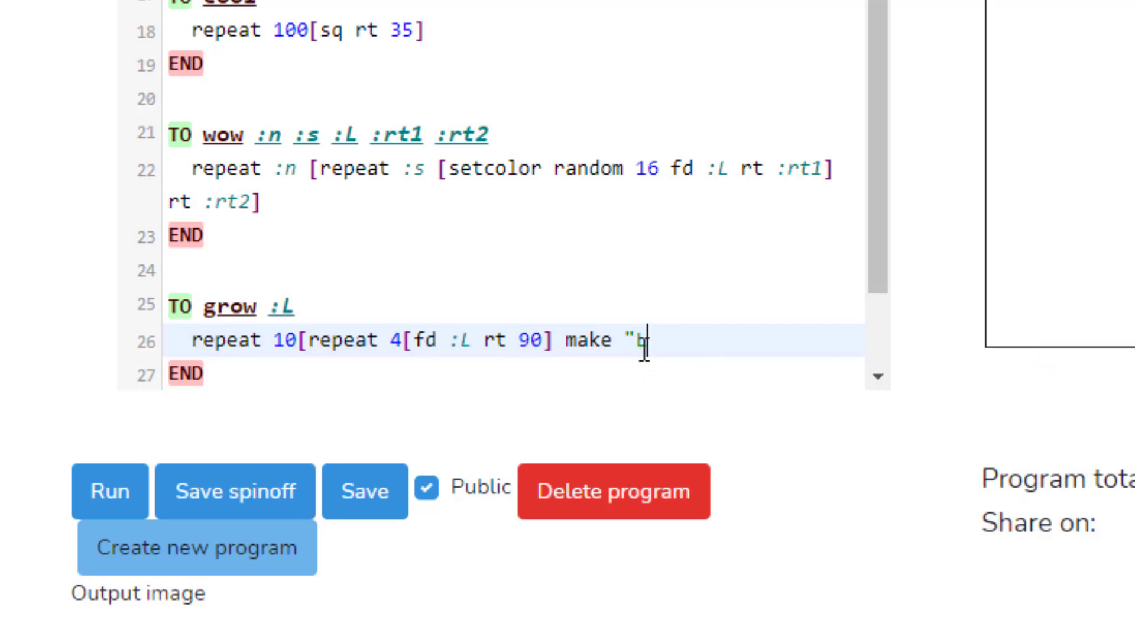
type("L")
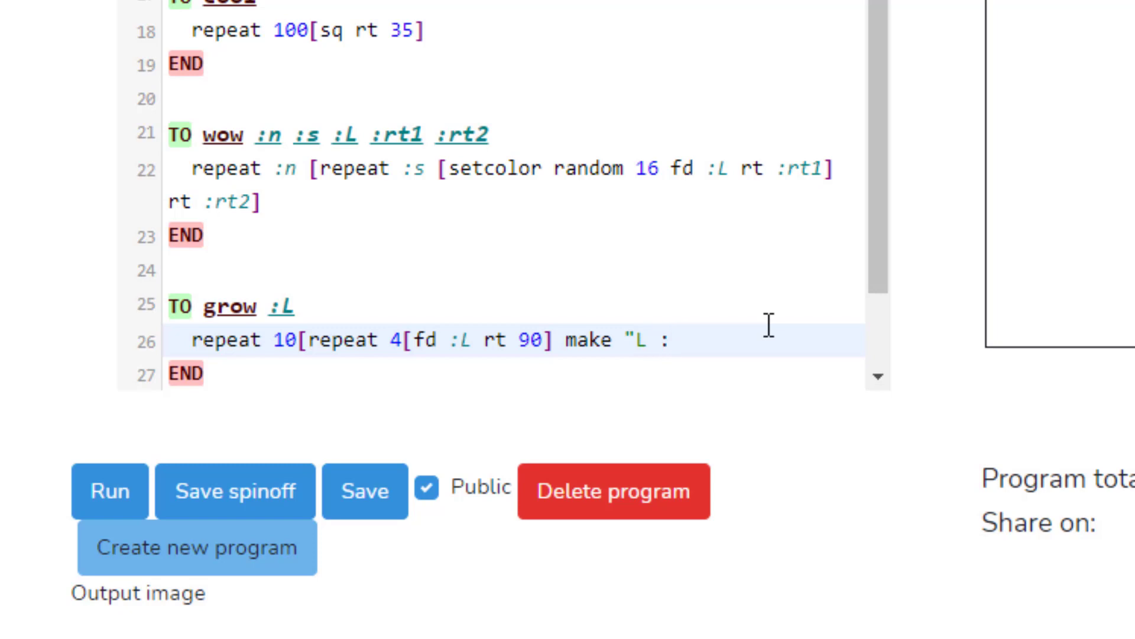
type(":L+")
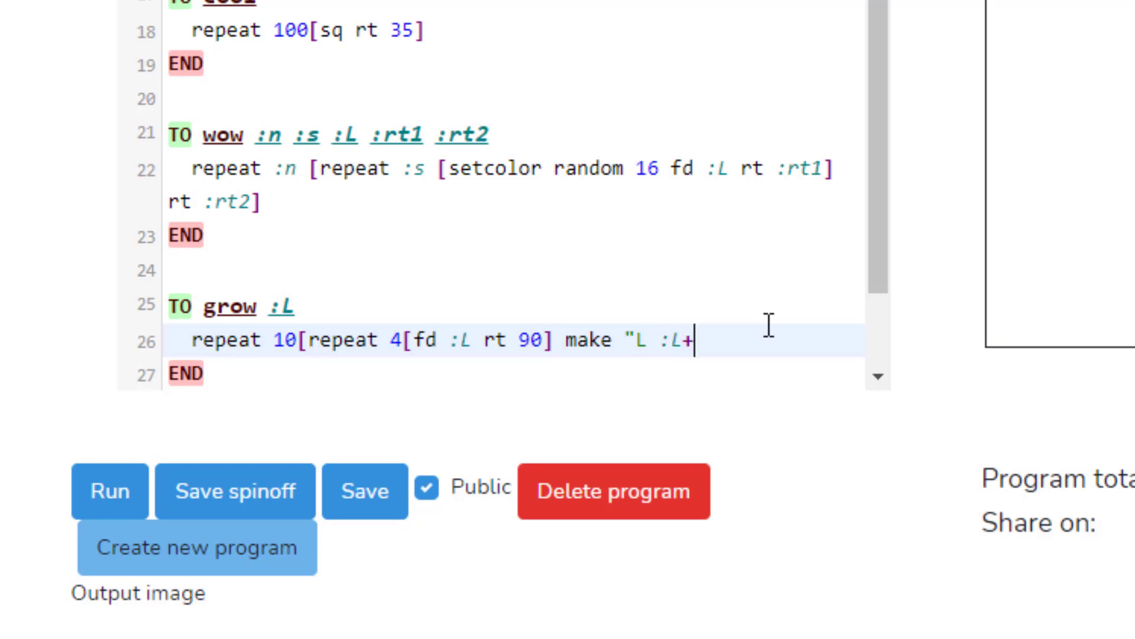
type("5")
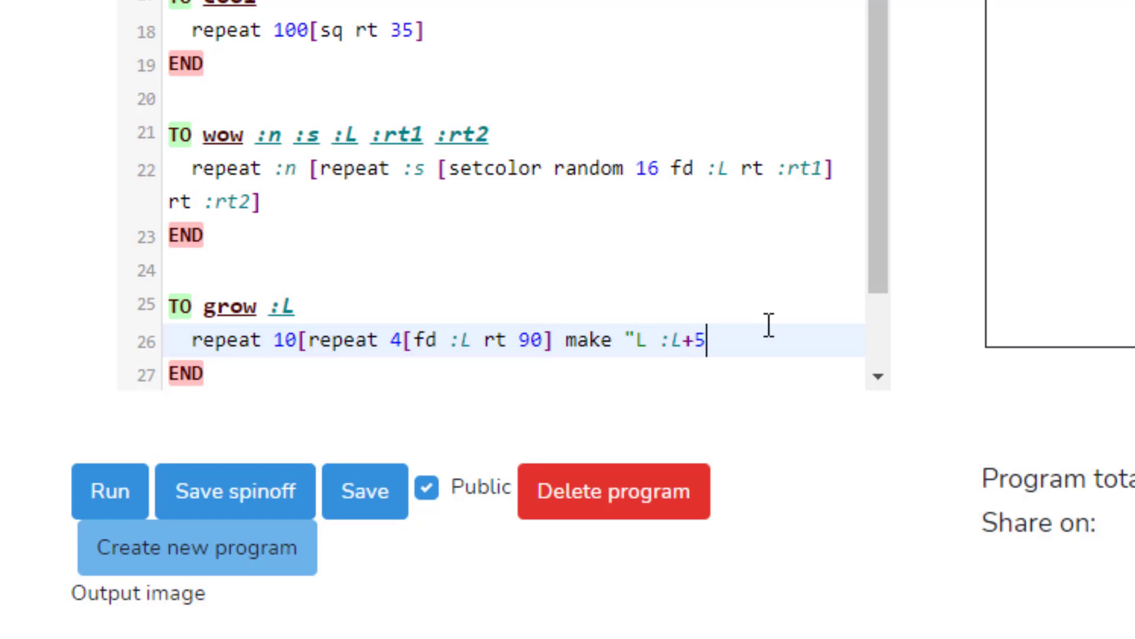
type("]")
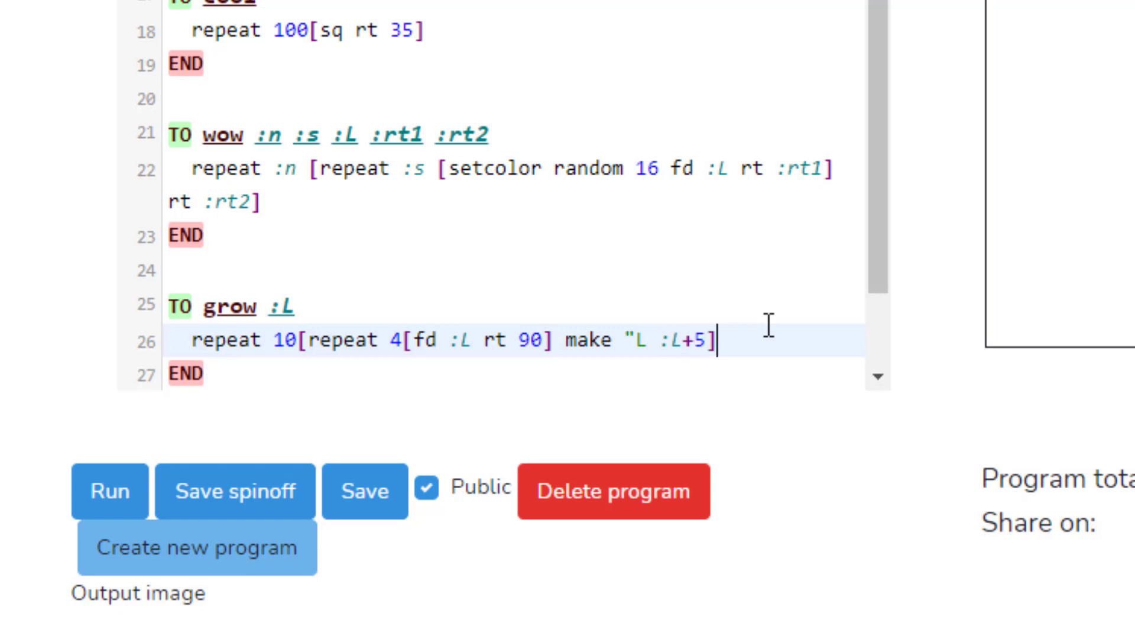
mouse_move(330, 404)
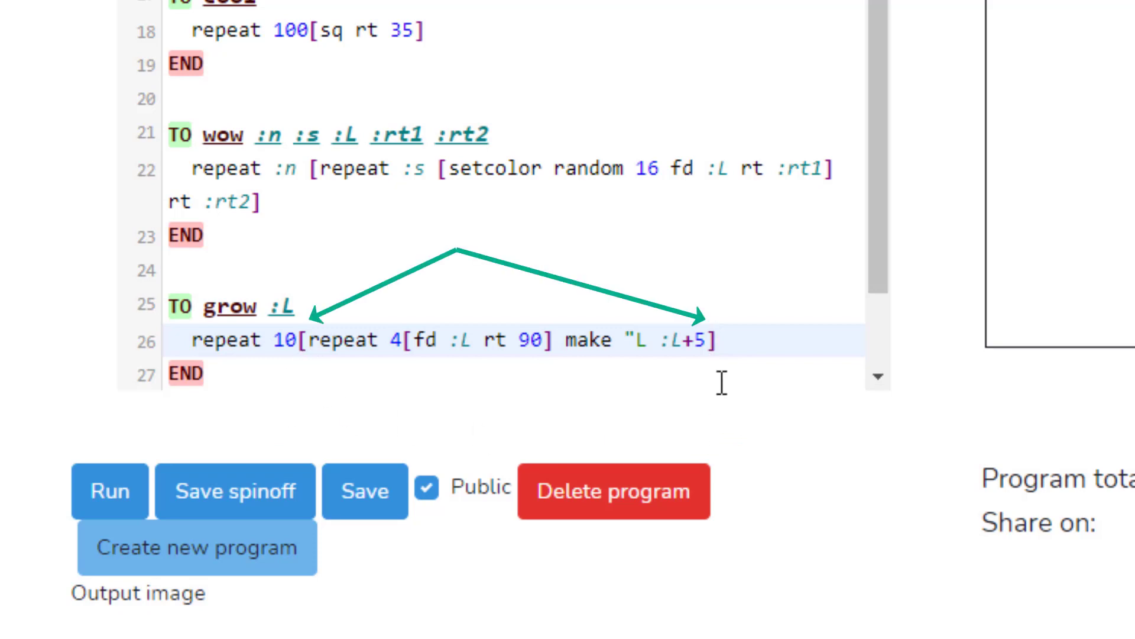
mouse_move(561, 373)
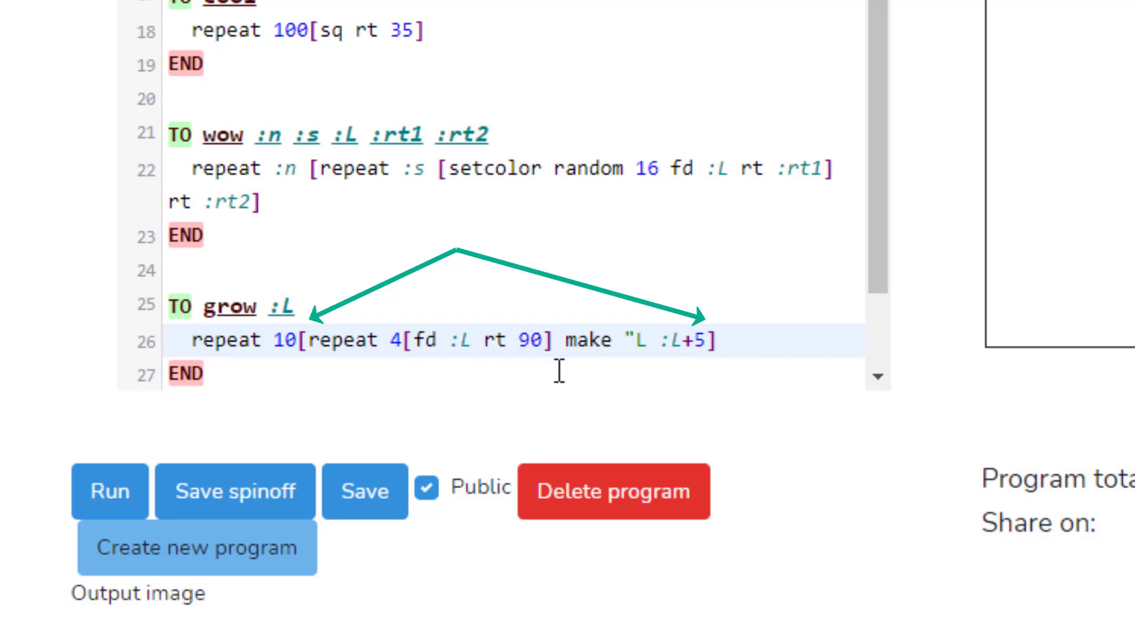
mouse_move(904, 259)
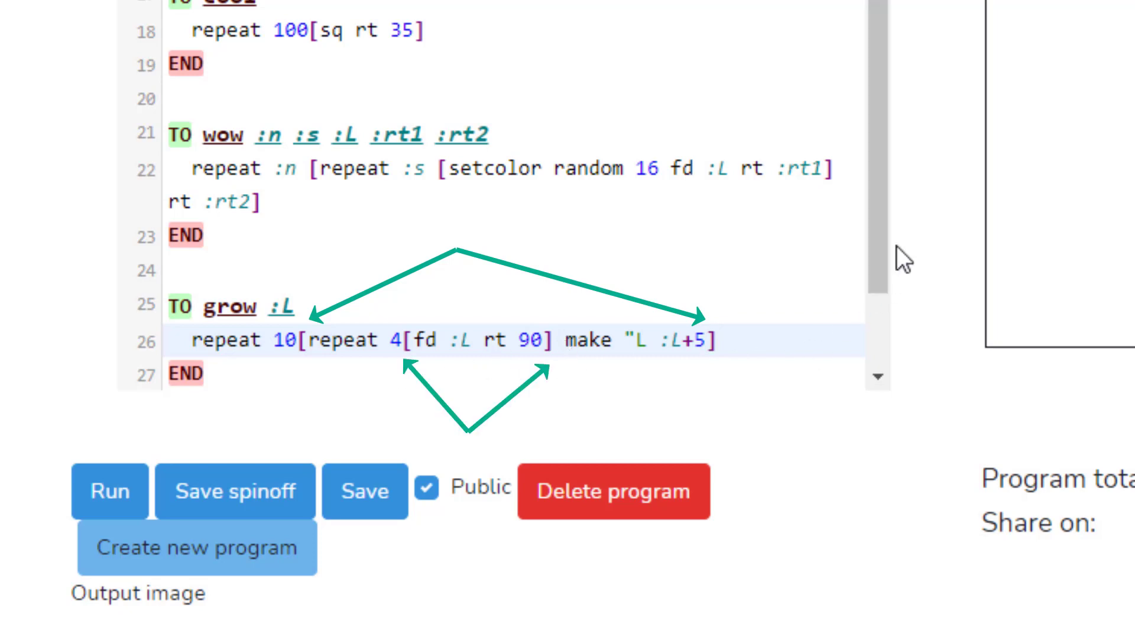
Step: Add a grow 10 call after the procedure and run it to draw nested squares
scroll("down", 3)
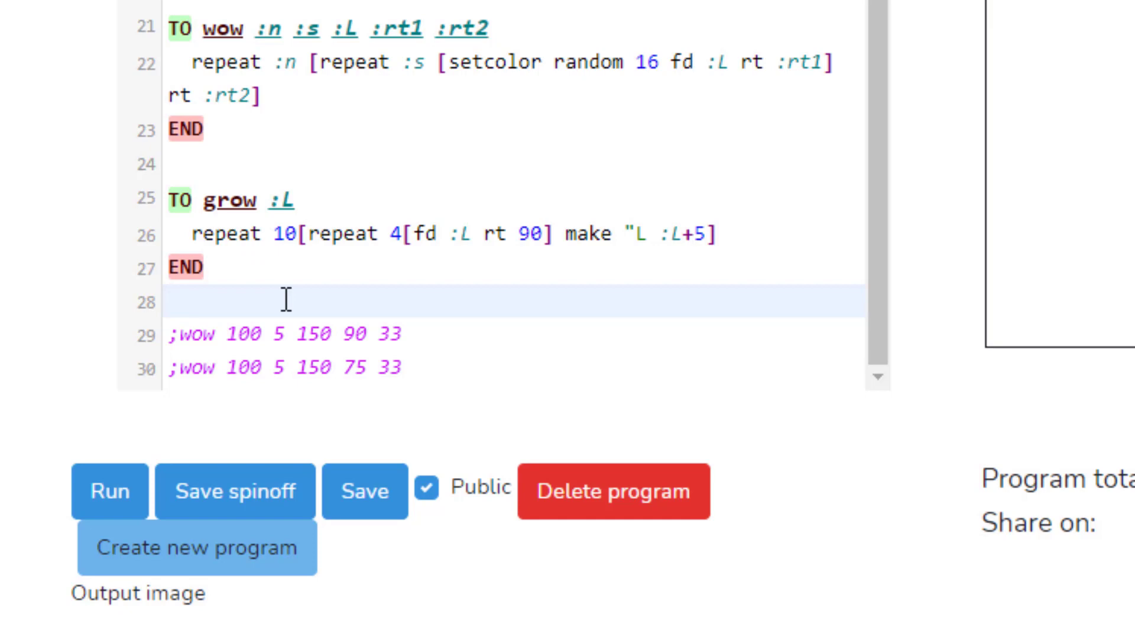
type("grow 10")
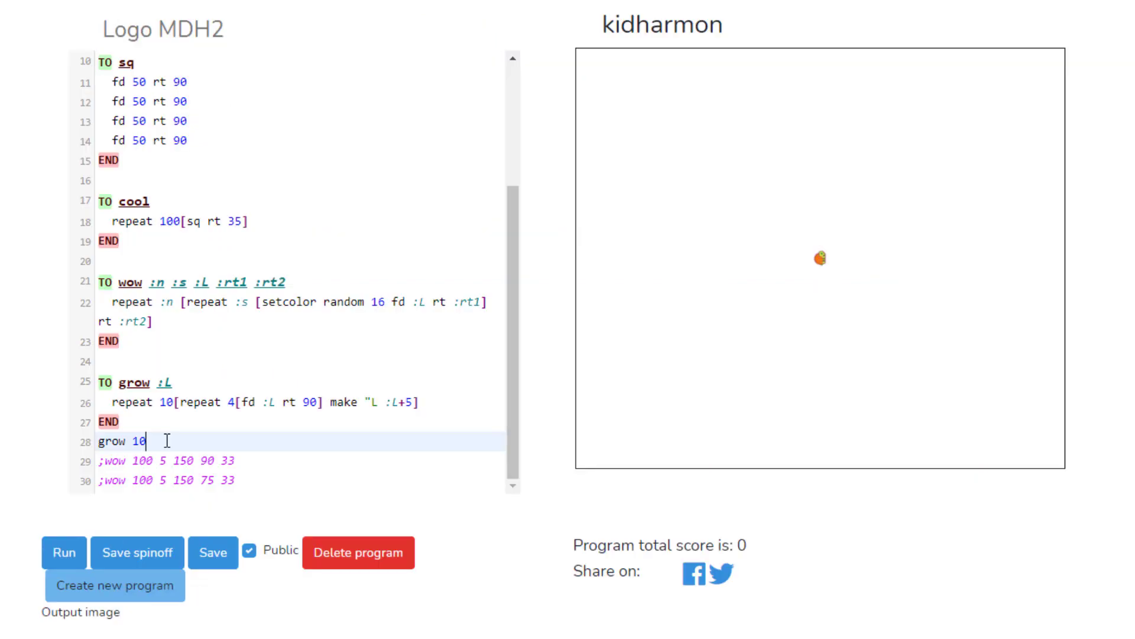
left_click(64, 552)
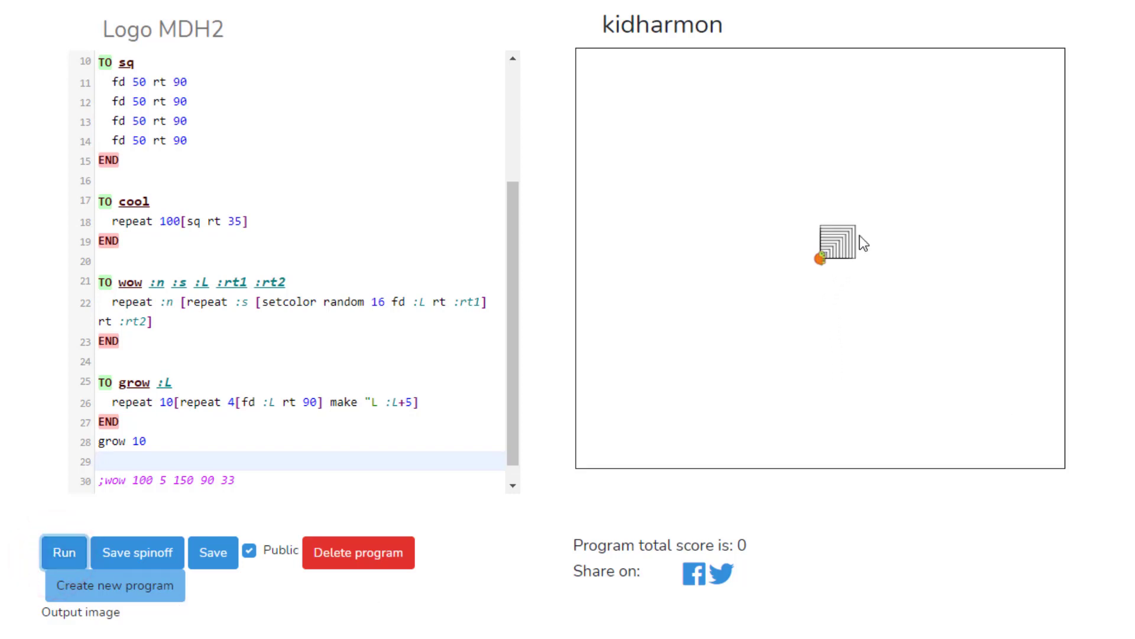
mouse_move(863, 279)
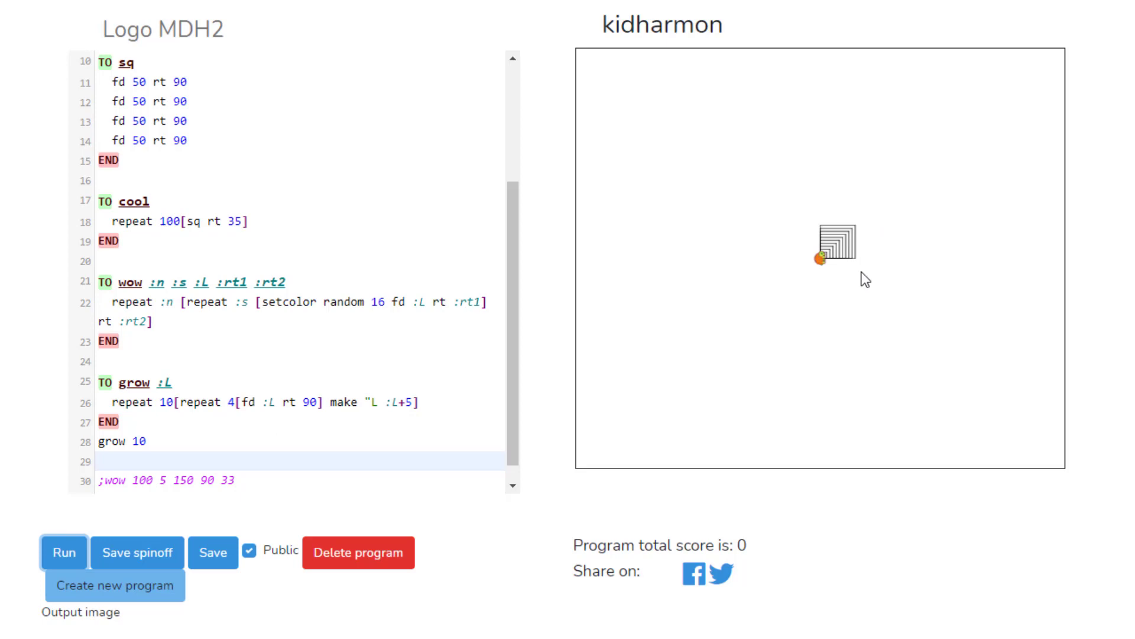
mouse_move(847, 320)
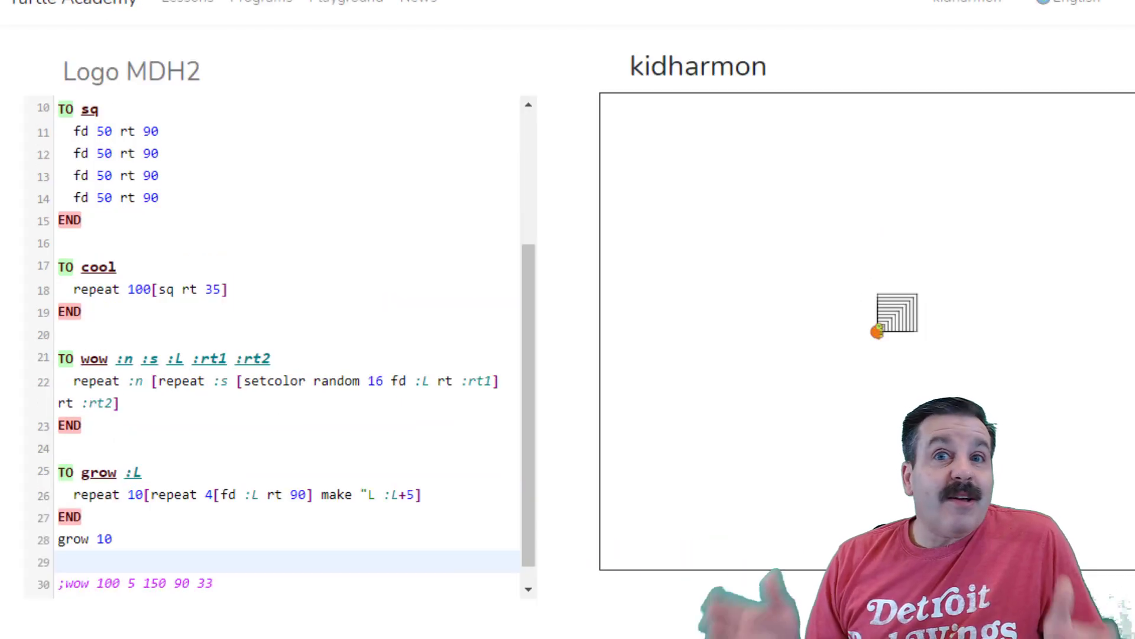
Step: Paste a copy of grow, rename it grow2, and move make "L :L+5 inside the inner loop
key("ctrl+c")
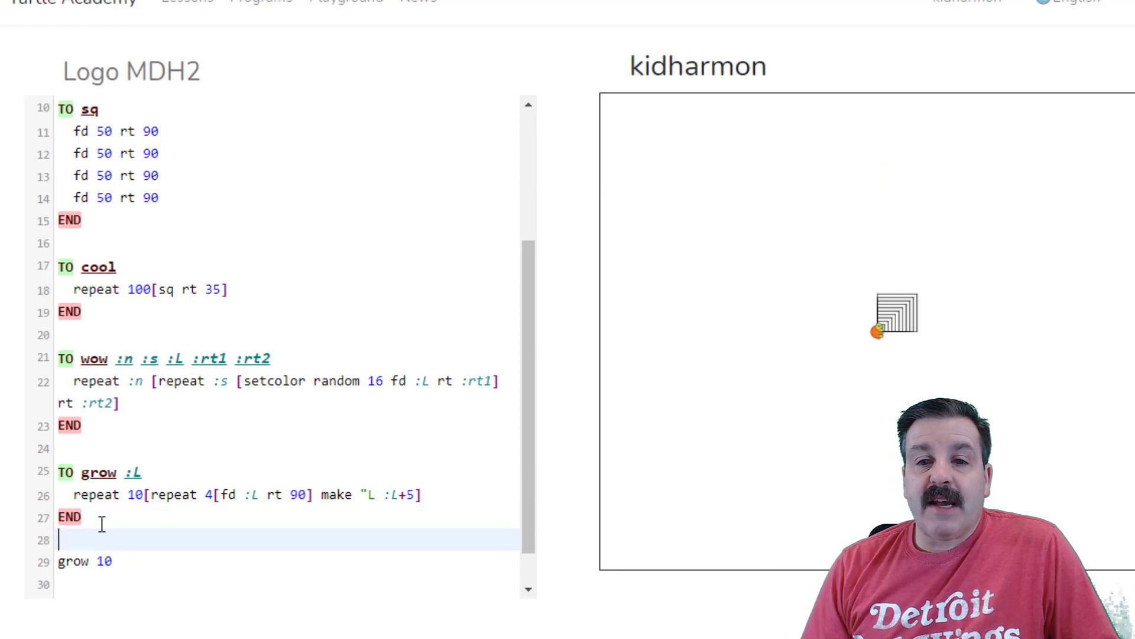
key("ctrl+v")
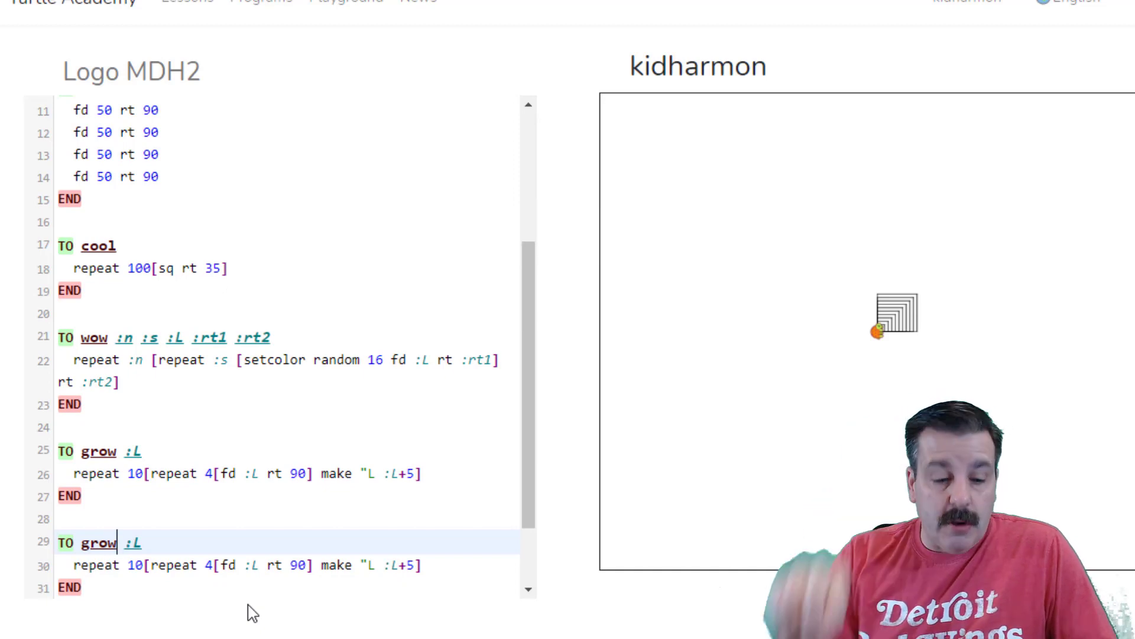
type("2")
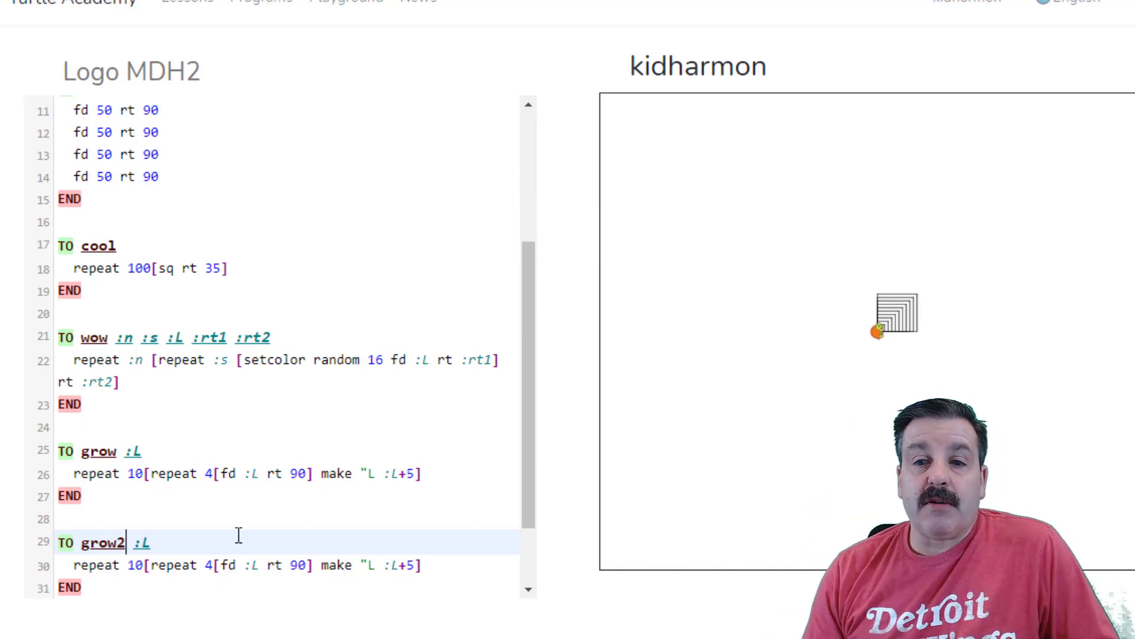
left_click(316, 565)
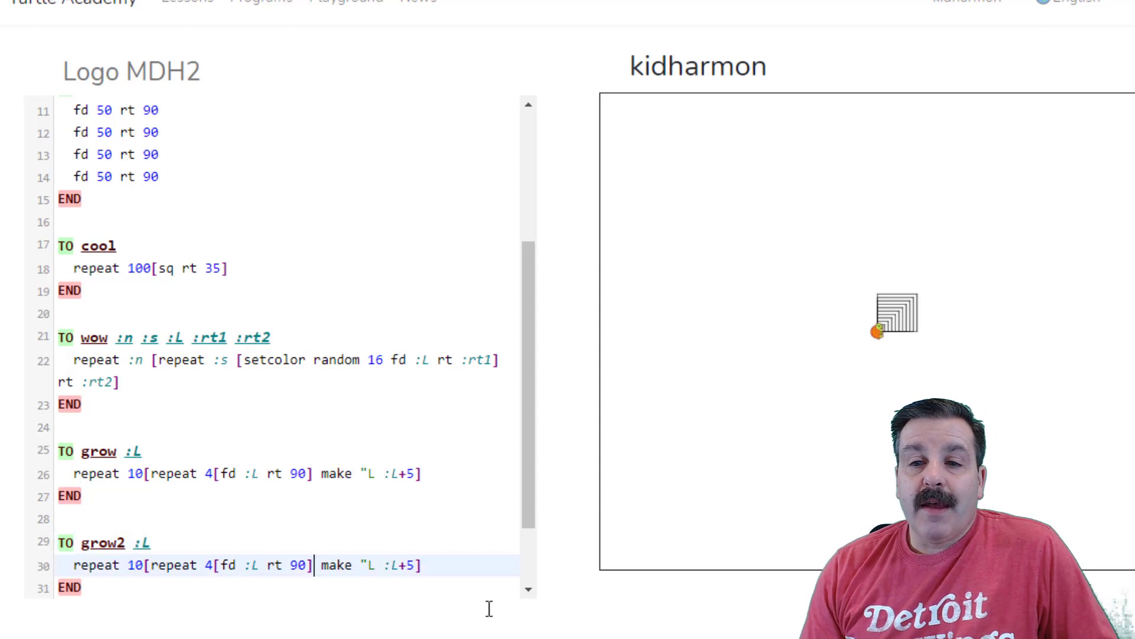
mouse_move(543, 626)
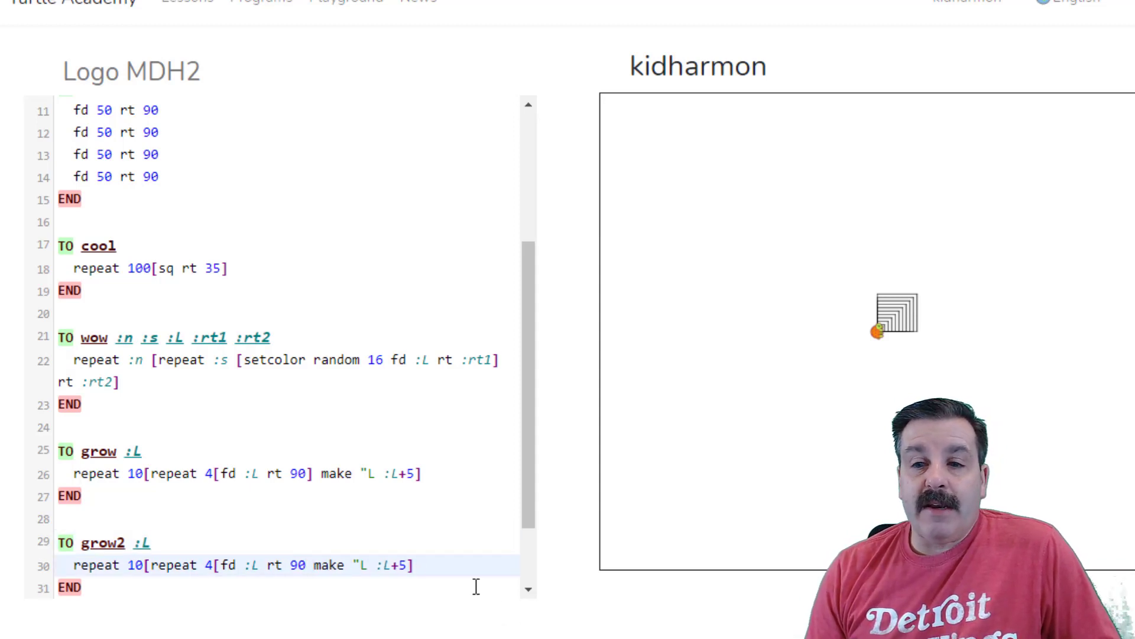
type("]")
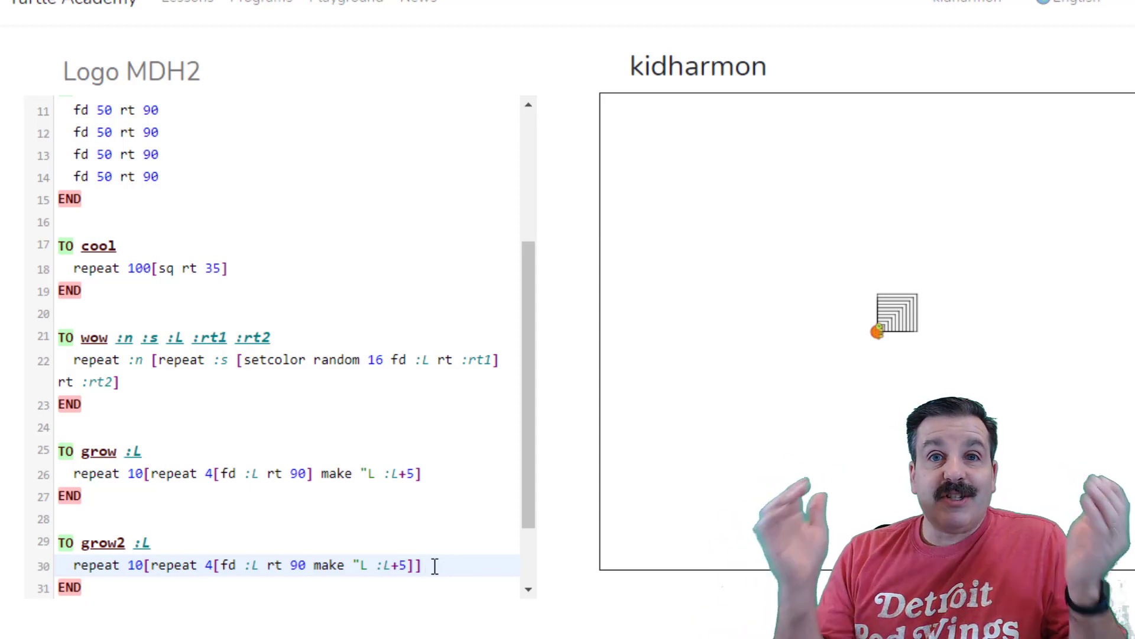
Step: Change the call line to cs grow2 10 and run it to draw the spiral
scroll("down", 3)
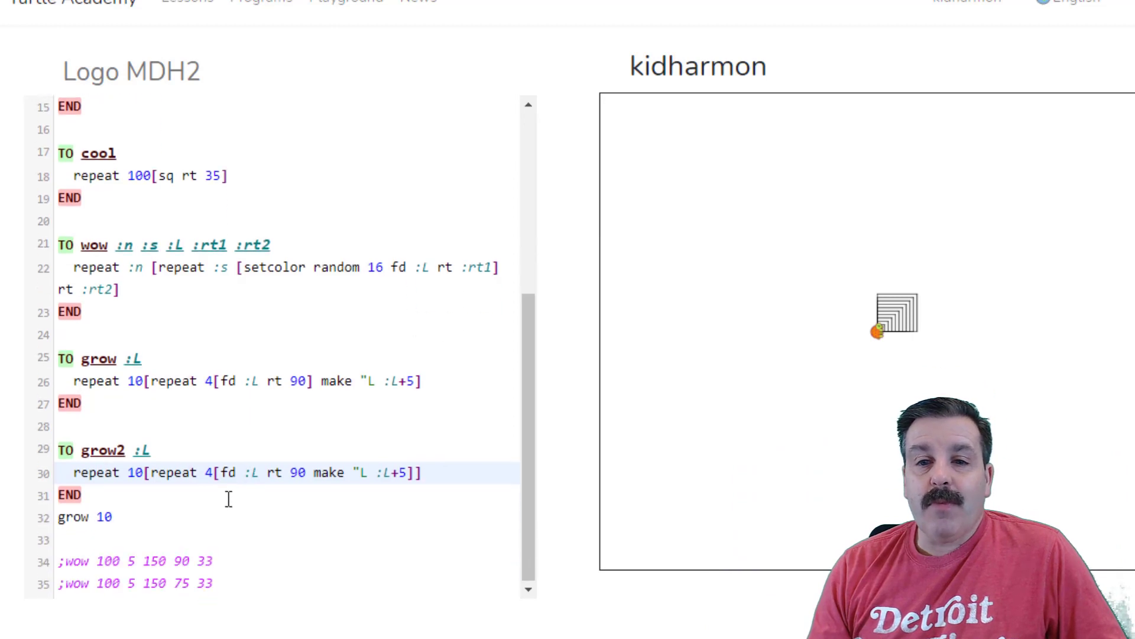
scroll("down", 3)
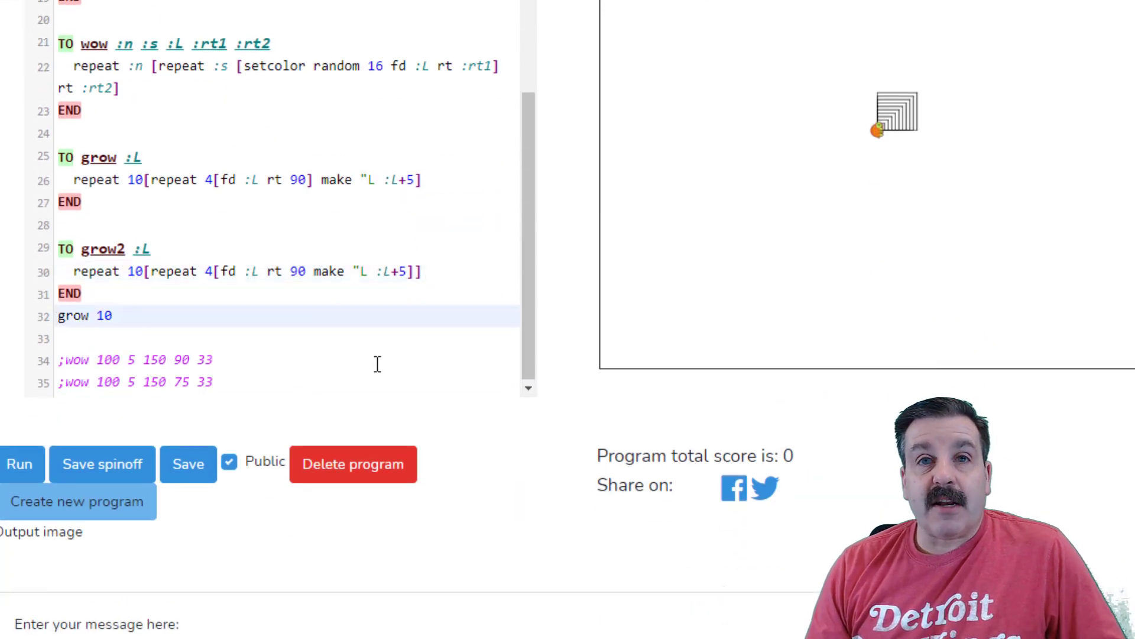
type("cs")
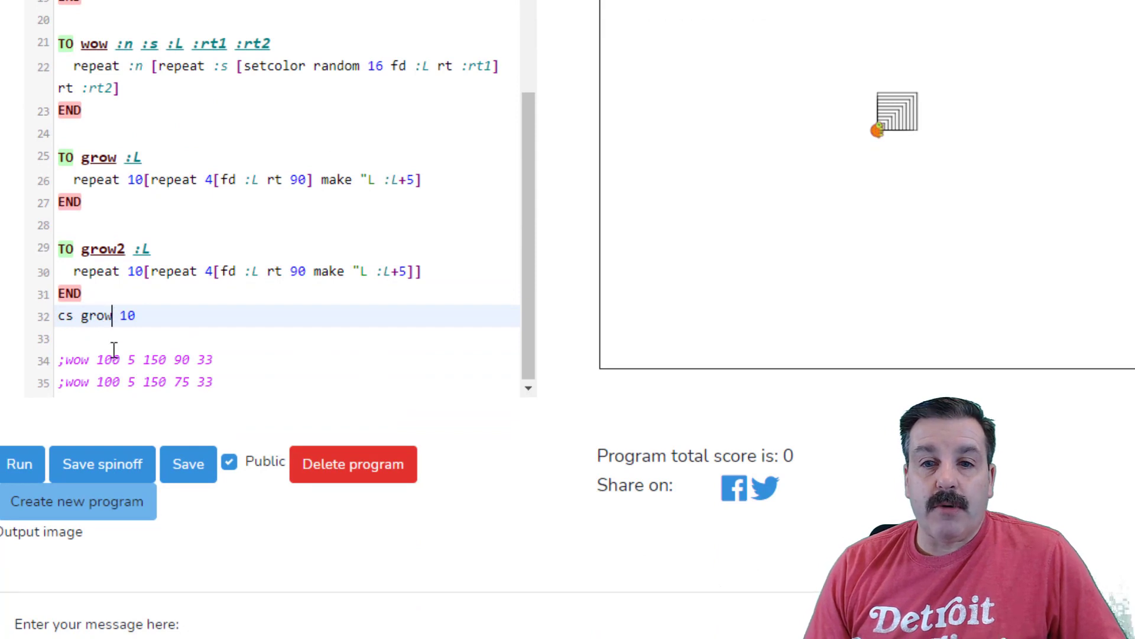
type("2")
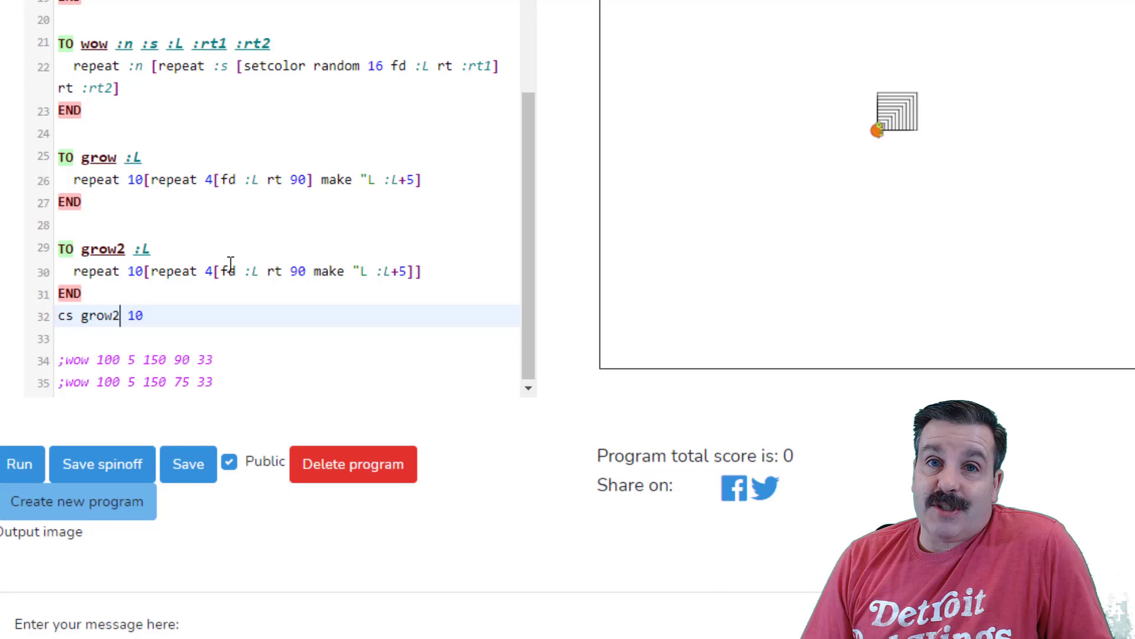
mouse_move(101, 464)
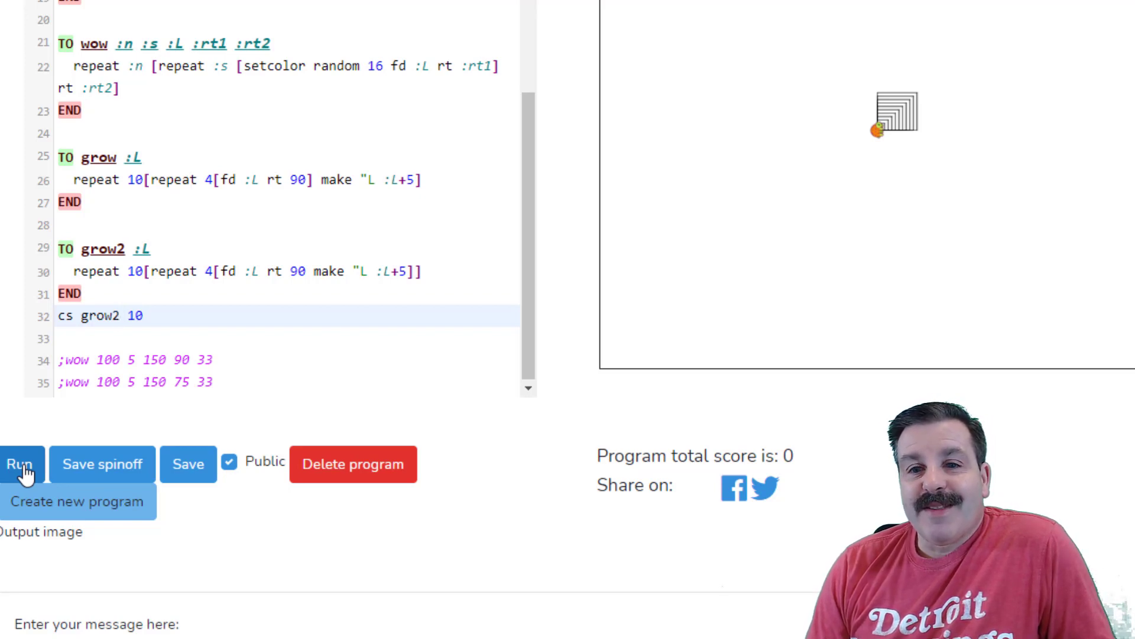
left_click(20, 465)
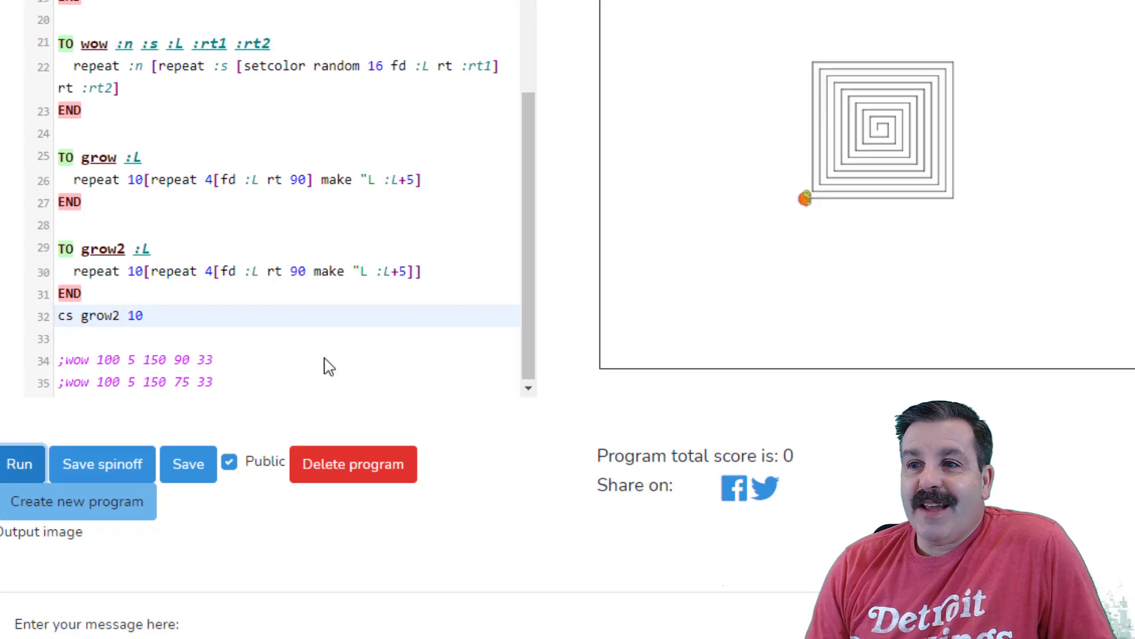
mouse_move(869, 123)
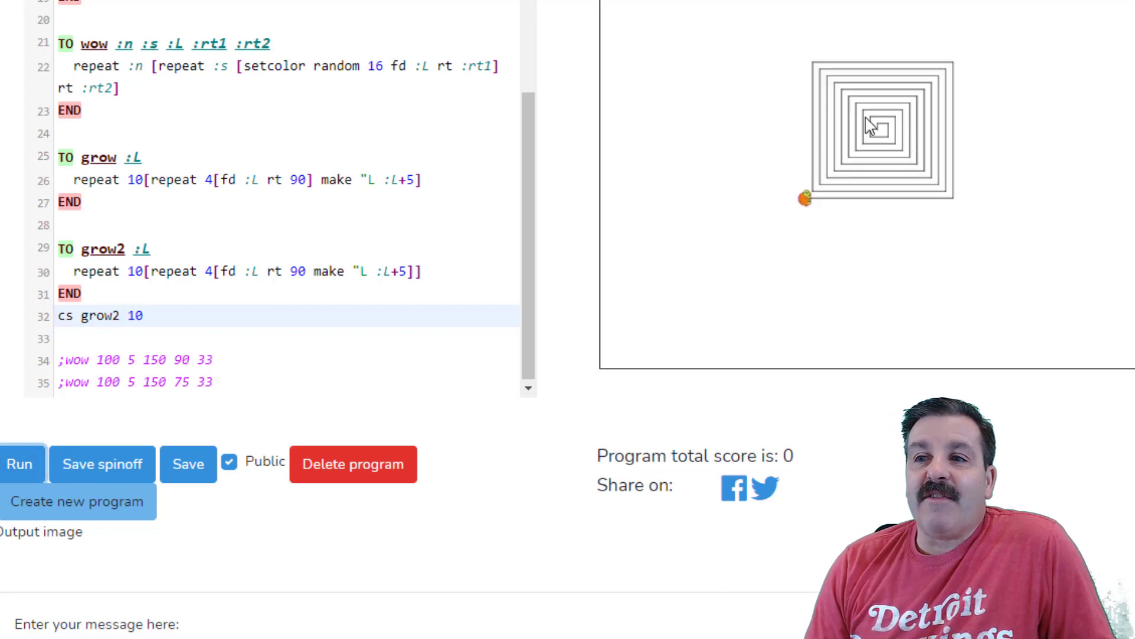
mouse_move(901, 80)
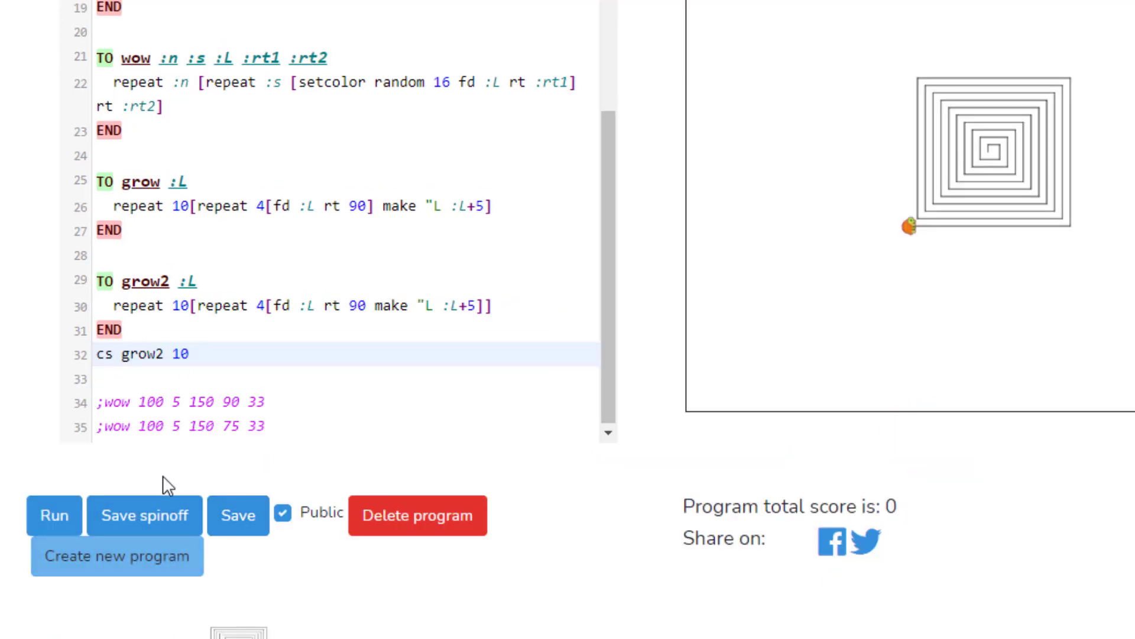
Step: Save the program along with its square spiral output
left_click(238, 515)
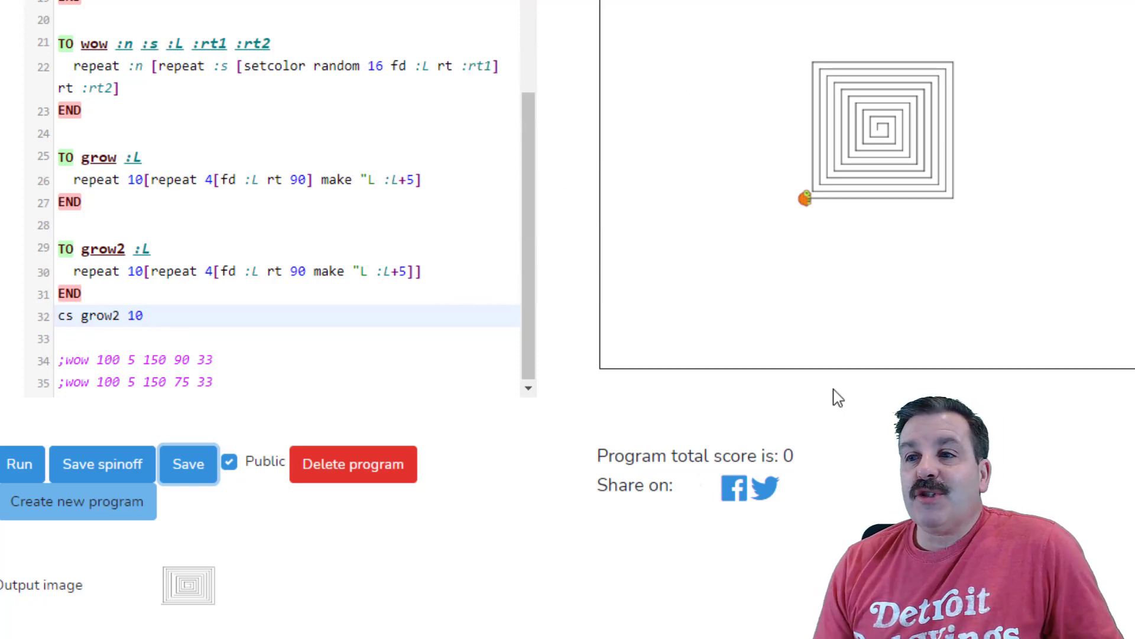
mouse_move(848, 377)
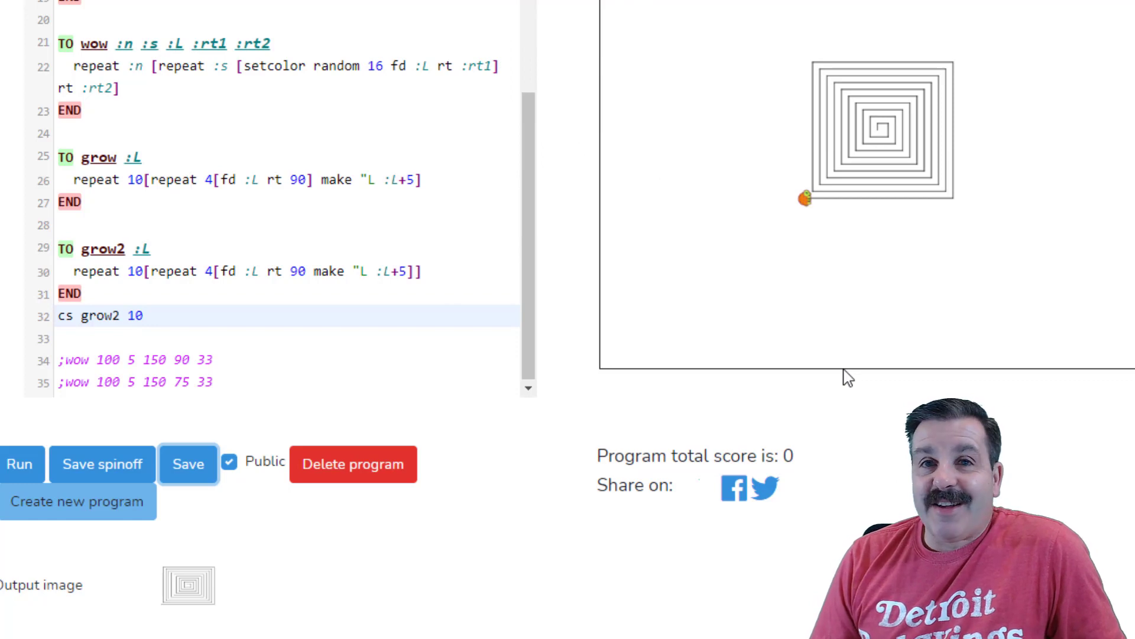